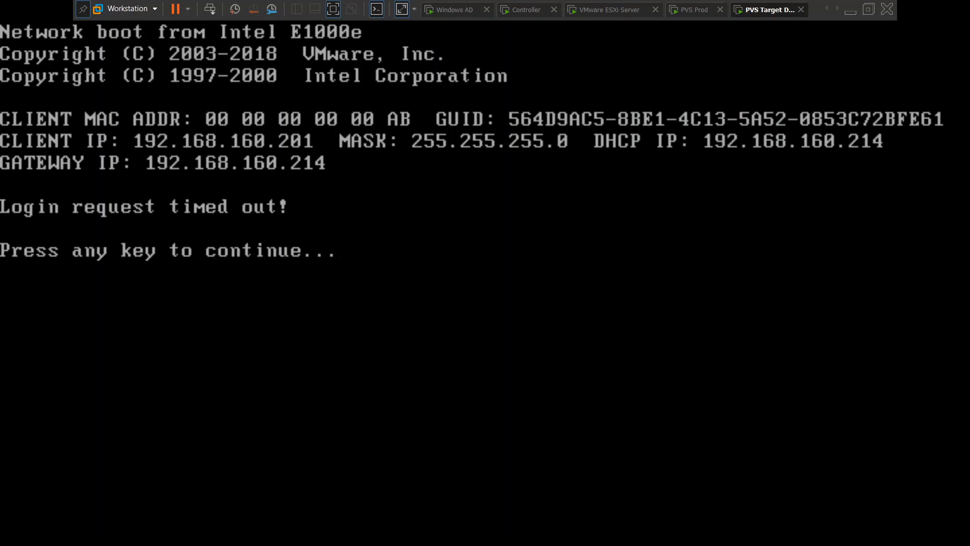
mouse_move(769, 9)
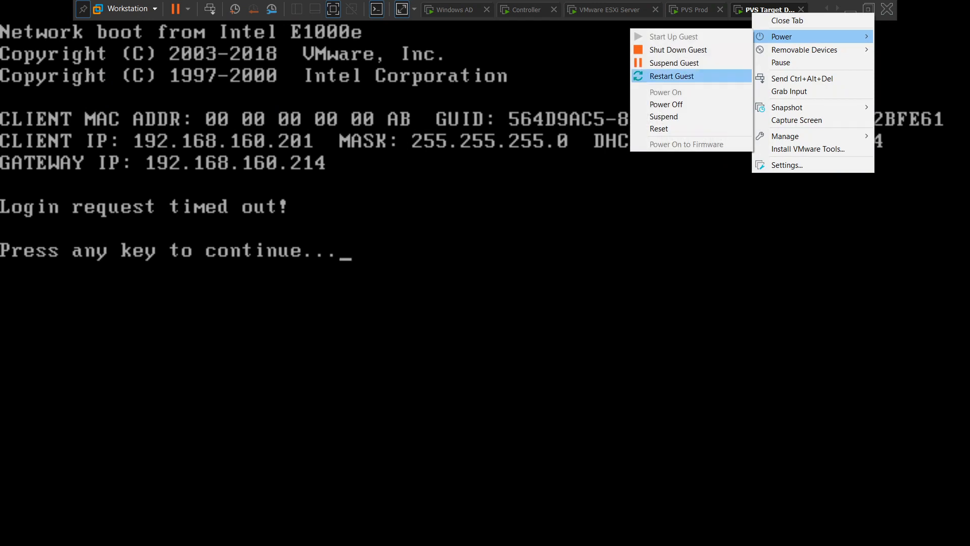
Reset the PVS Target Device VM so it retries its network boot.
click(659, 128)
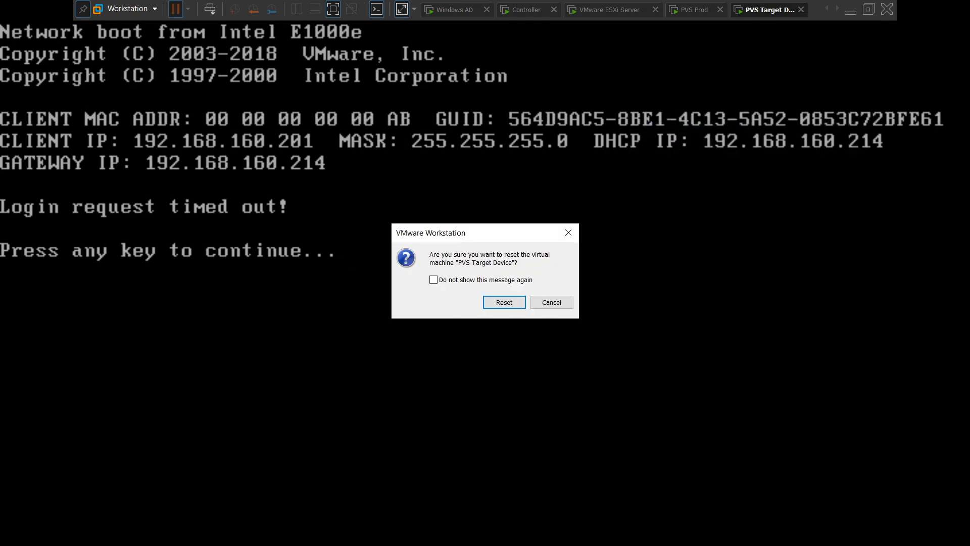
click(503, 302)
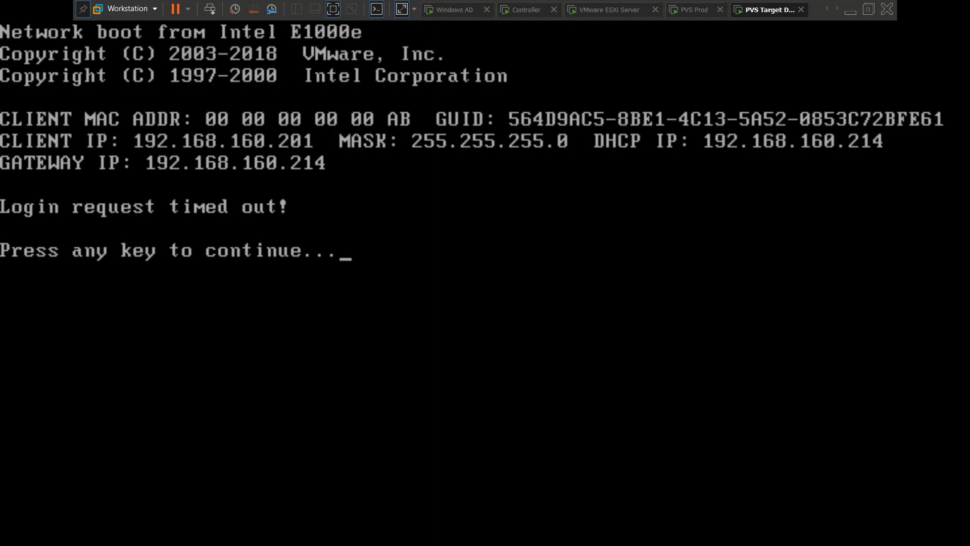
mouse_move(486, 24)
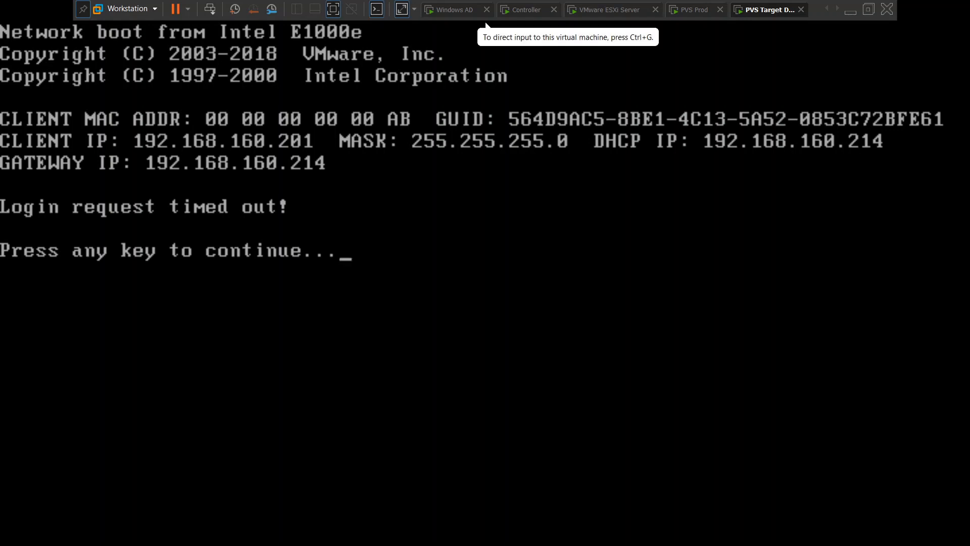
On the PVS Prod server, search 'prov' and launch the Provisioning Services Console.
click(693, 10)
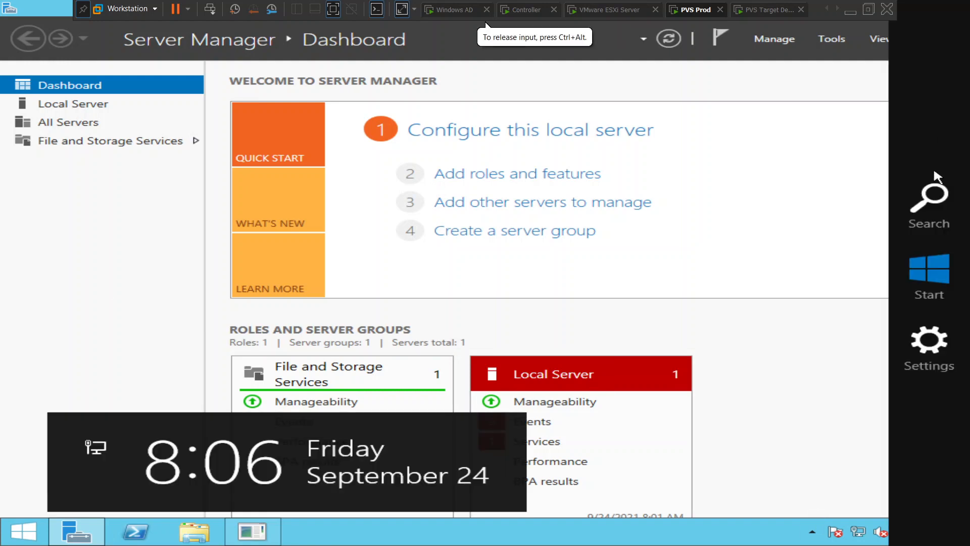
click(927, 198)
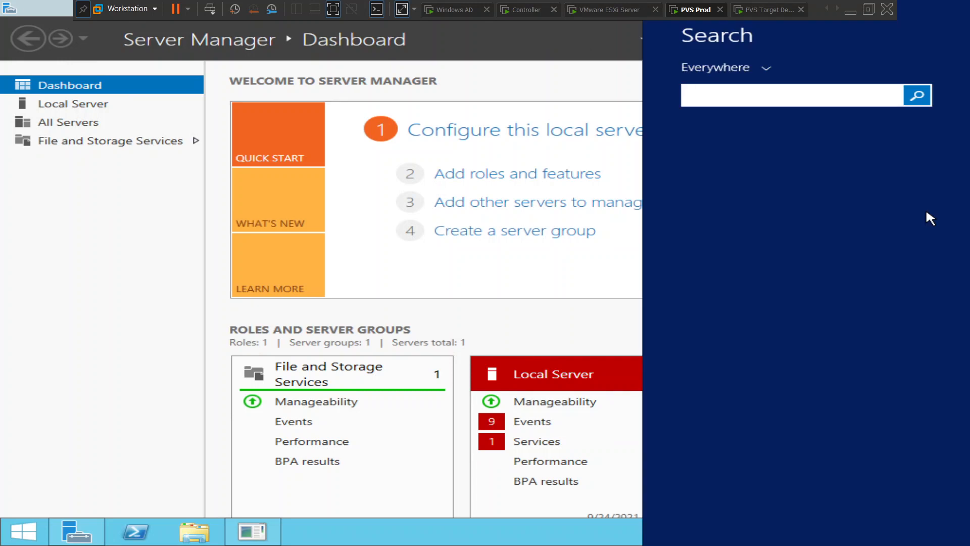
text(pro)
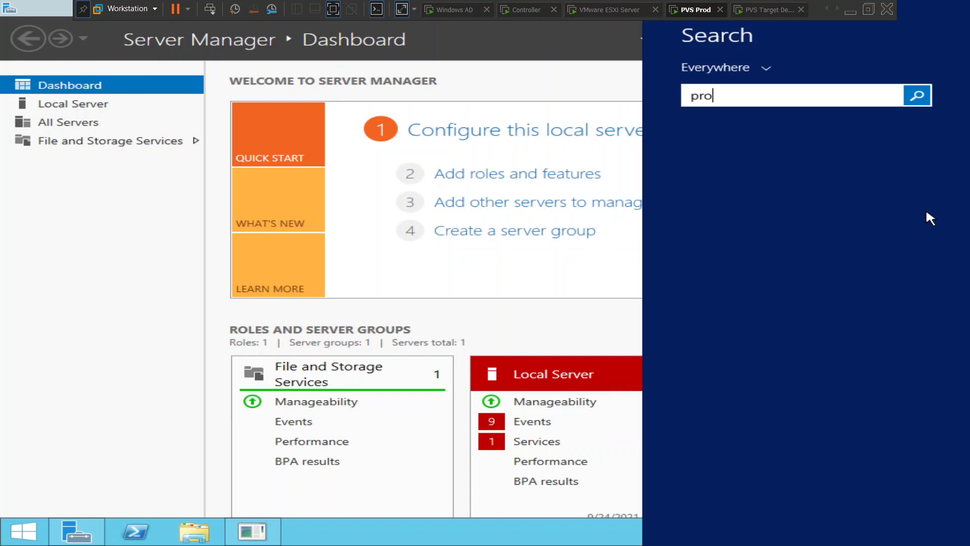
text(v)
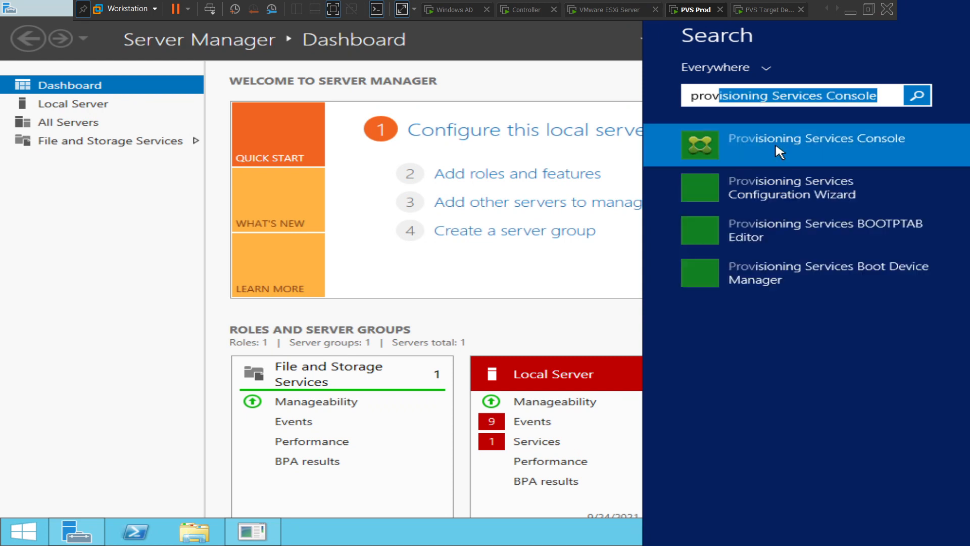
click(814, 139)
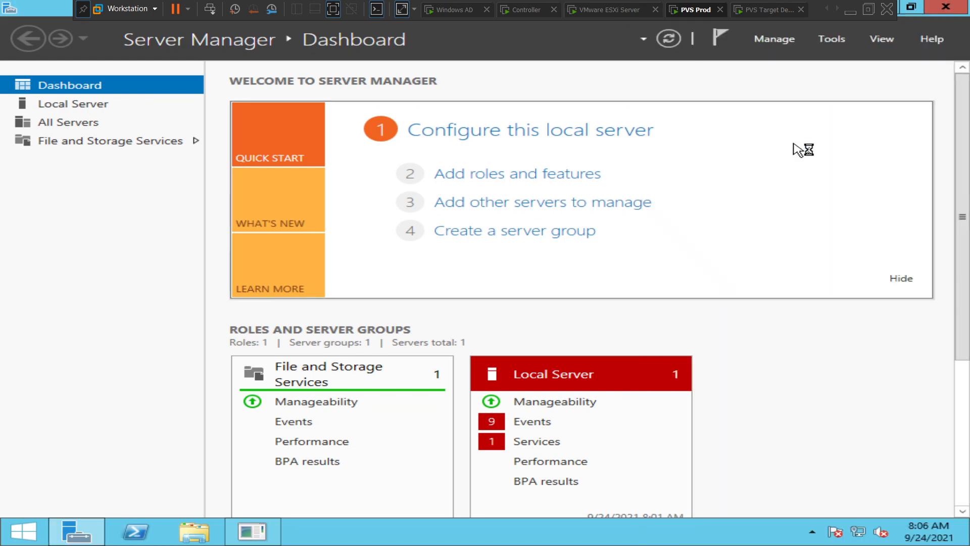
mouse_move(798, 150)
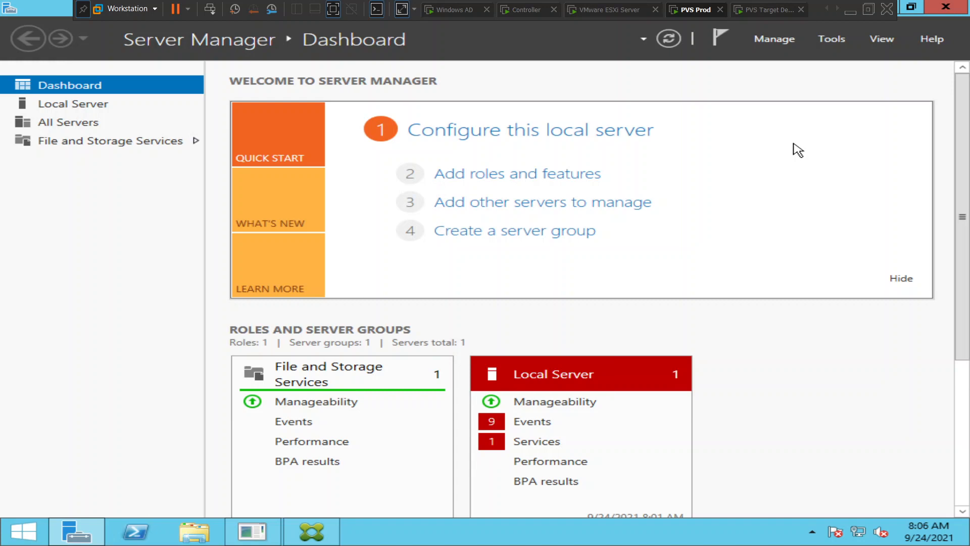
Connect to the localhost farm on port 54321, which fails with a communication error.
click(310, 530)
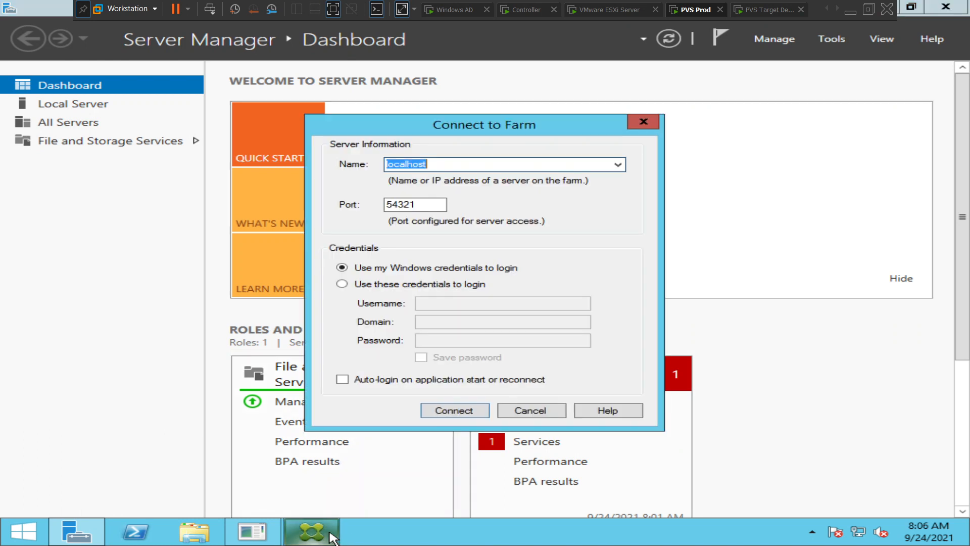
click(449, 164)
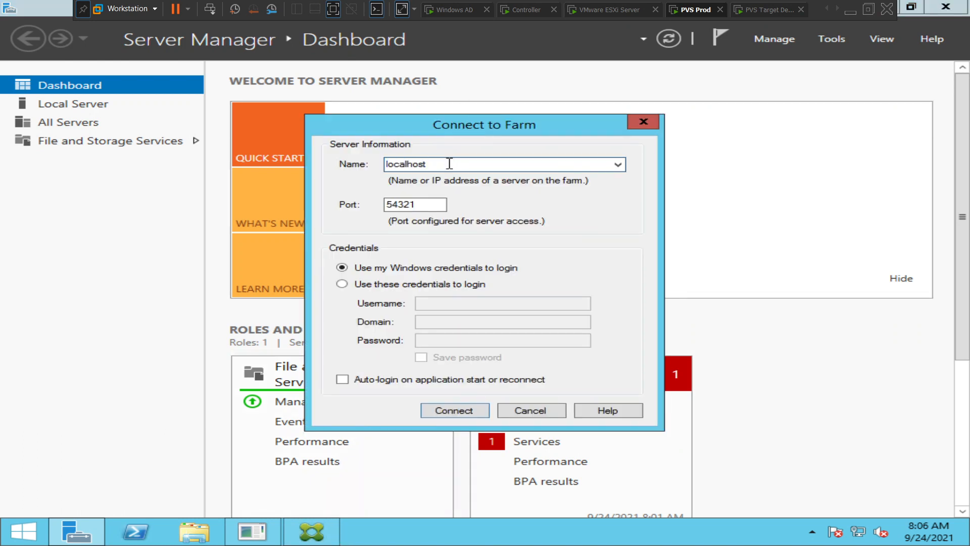
click(414, 204)
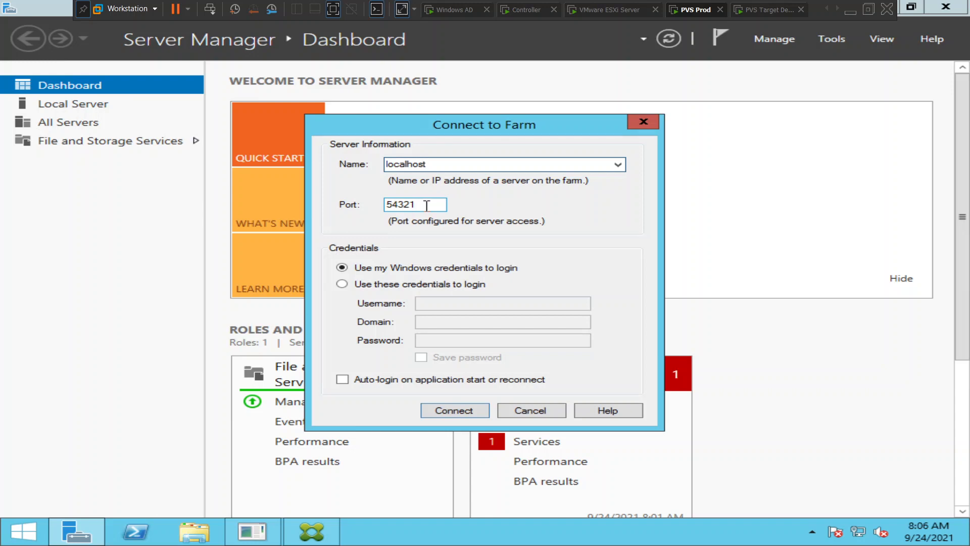
mouse_move(446, 407)
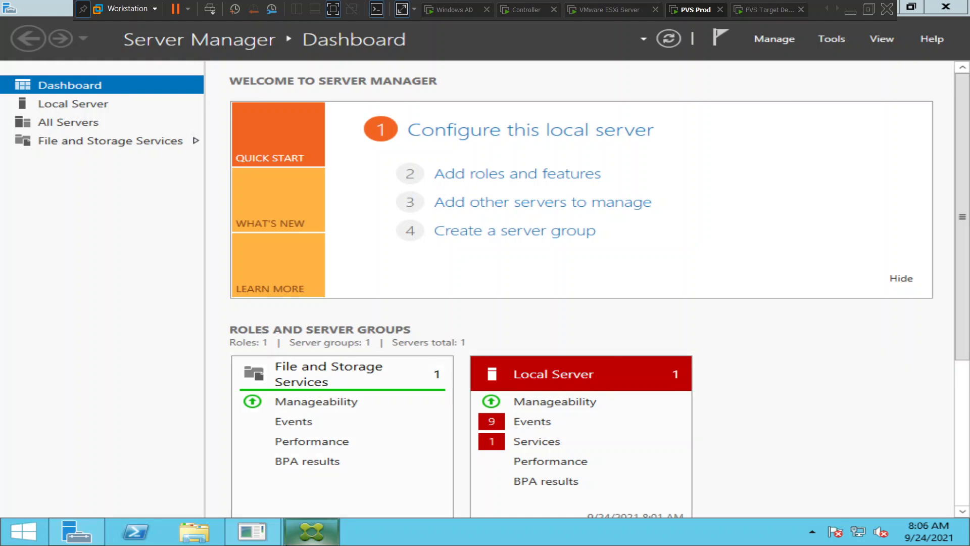
click(311, 530)
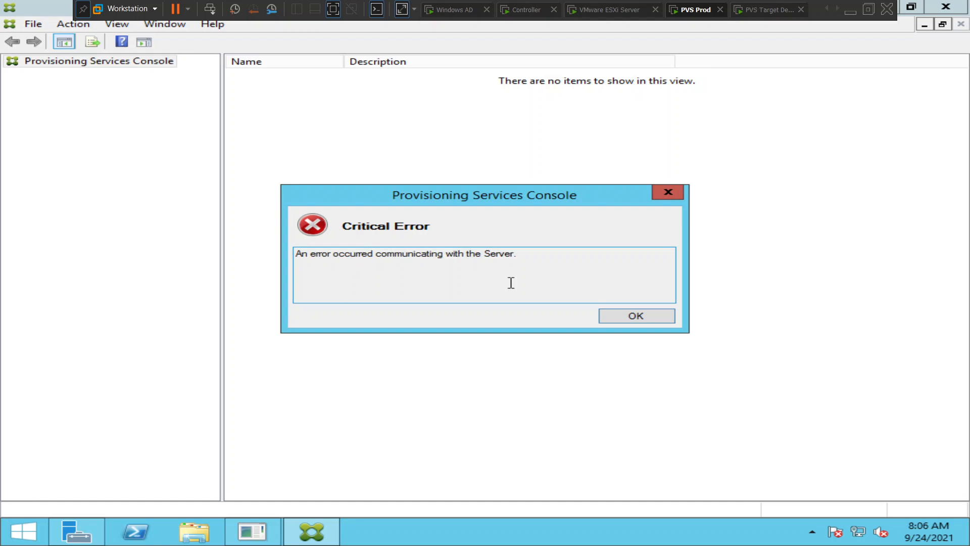
mouse_move(636, 315)
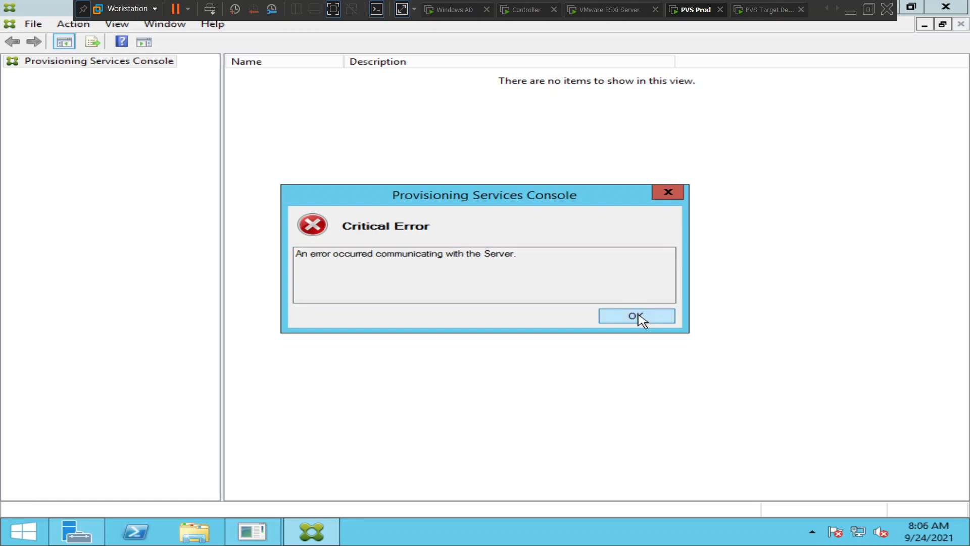
Dismiss the error and retry the farm connection, which fails again.
click(636, 316)
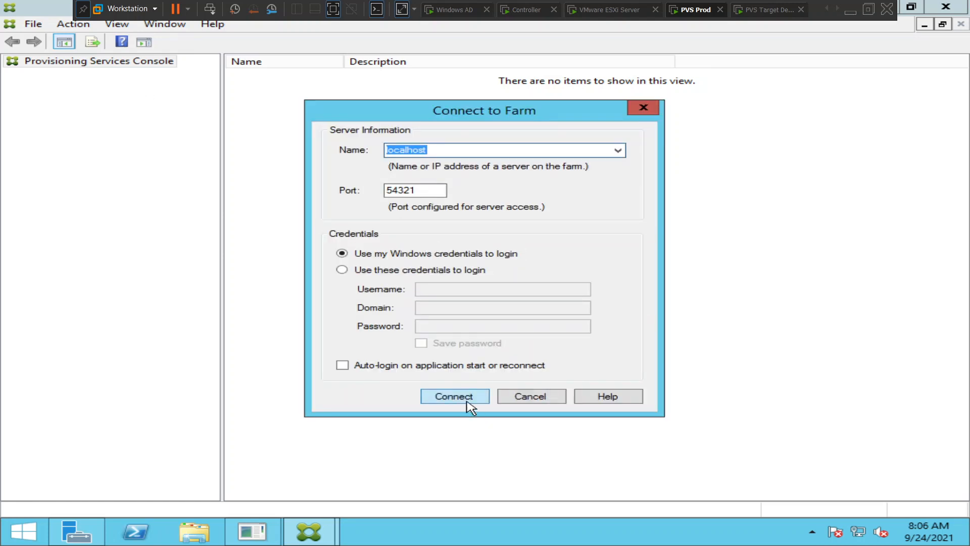
click(454, 397)
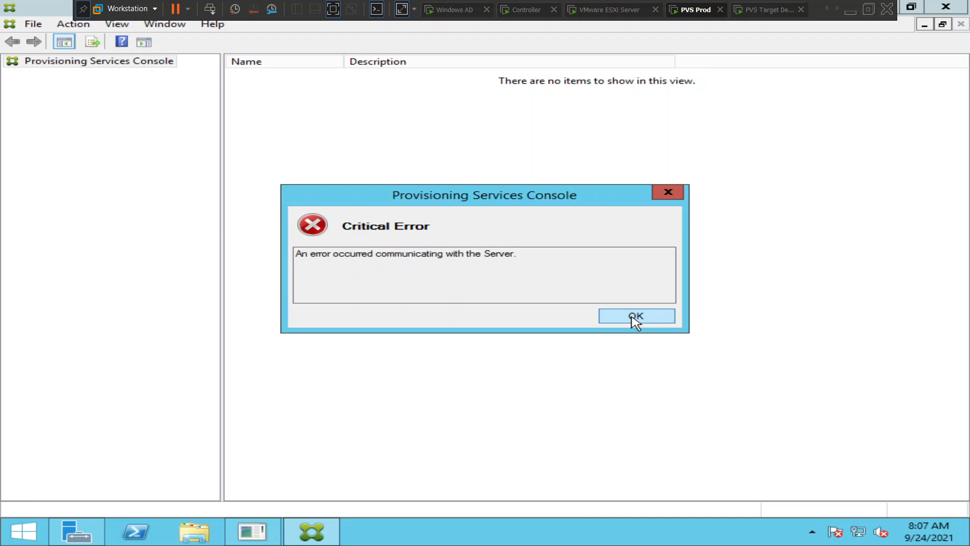
click(637, 316)
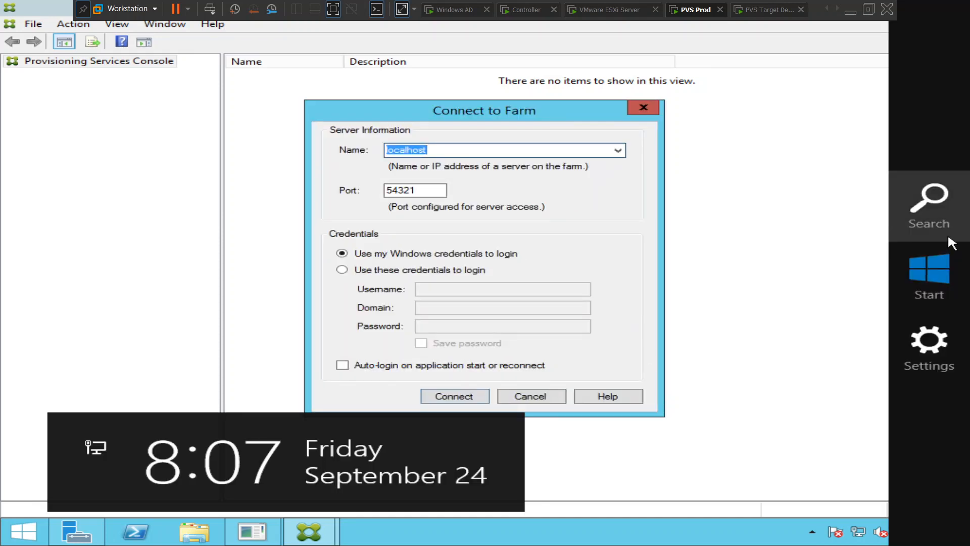
Search for and launch the Windows Services console on PVS Prod.
click(929, 204)
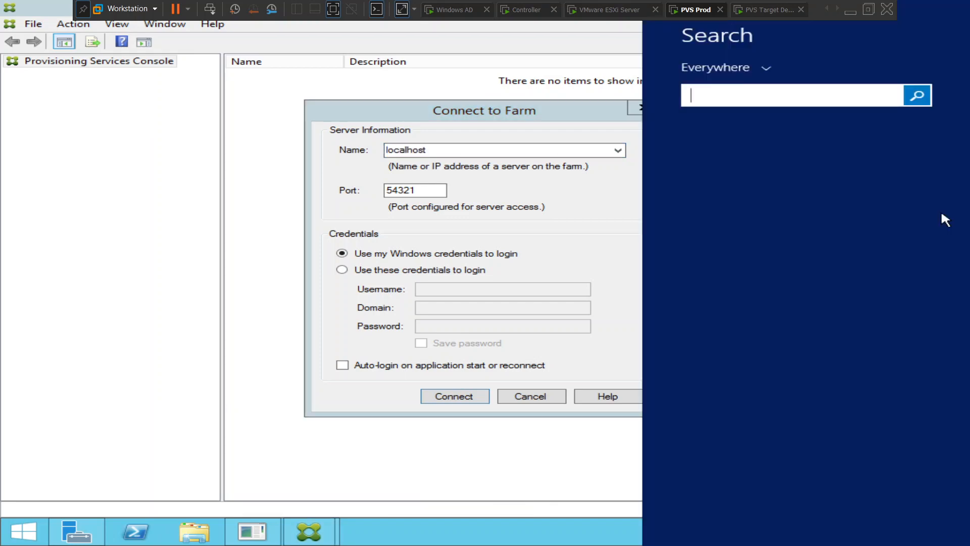
text(servi)
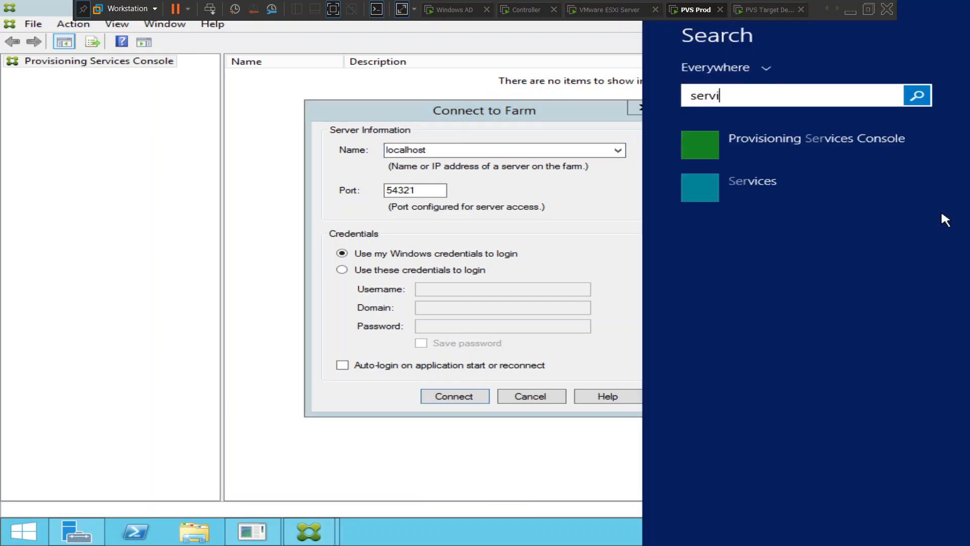
text(ces)
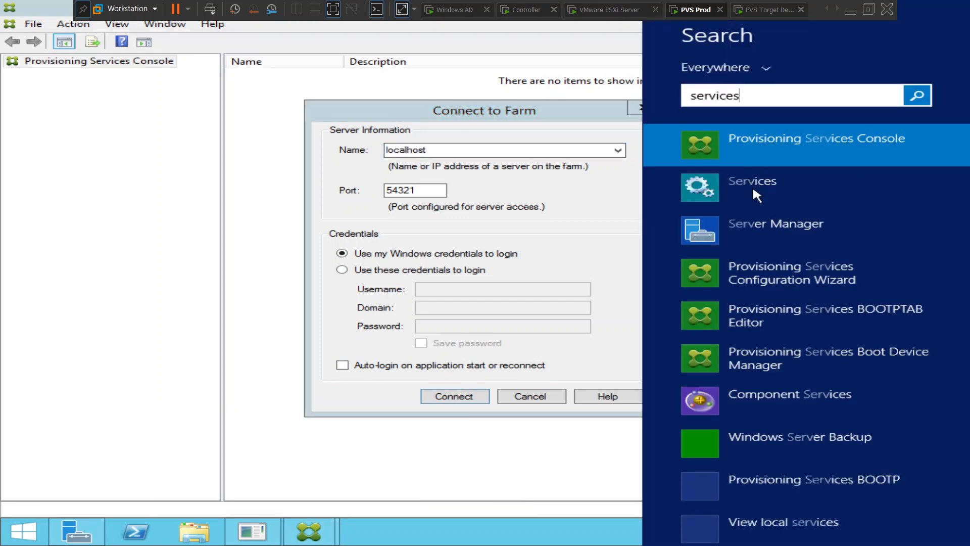
text(Console)
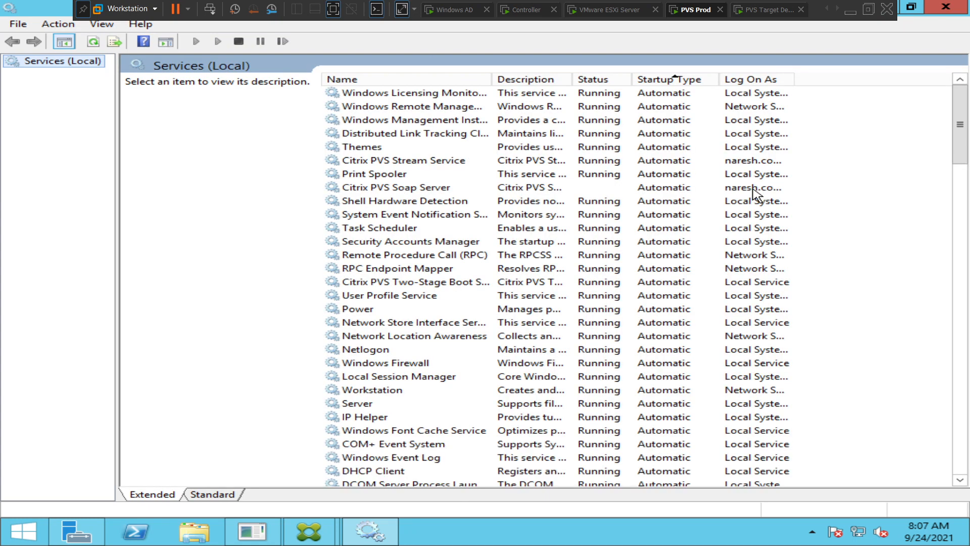
mouse_move(434, 202)
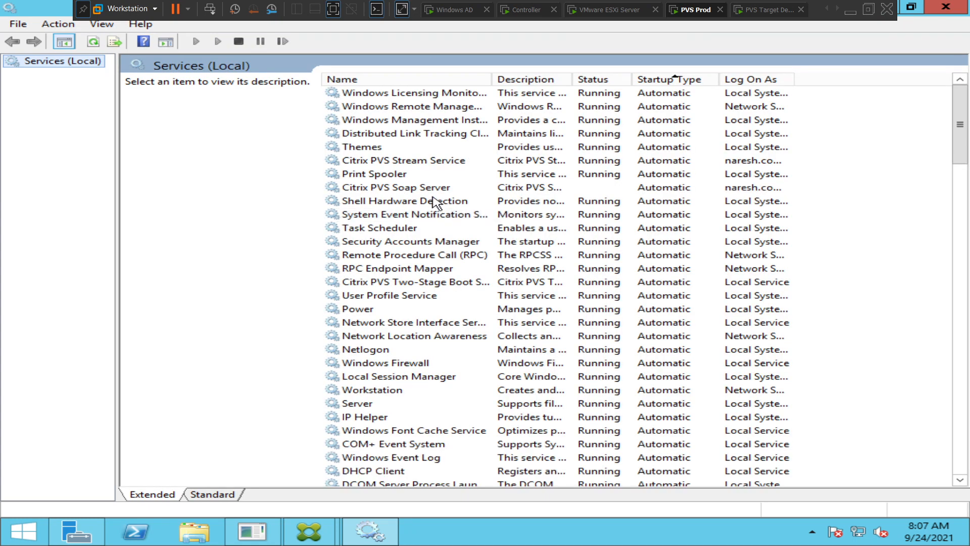
Start the stopped Citrix PVS Soap Server service.
click(396, 187)
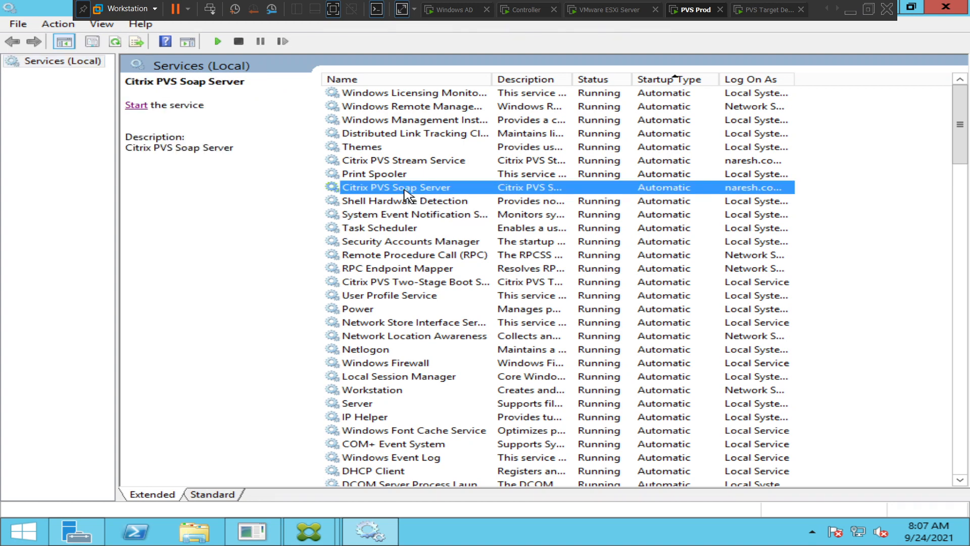
mouse_move(151, 128)
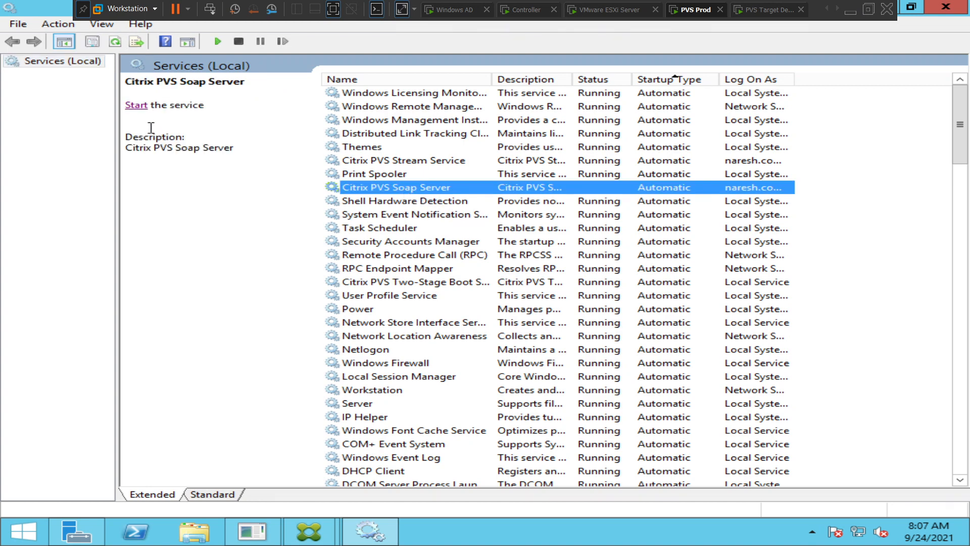
click(137, 105)
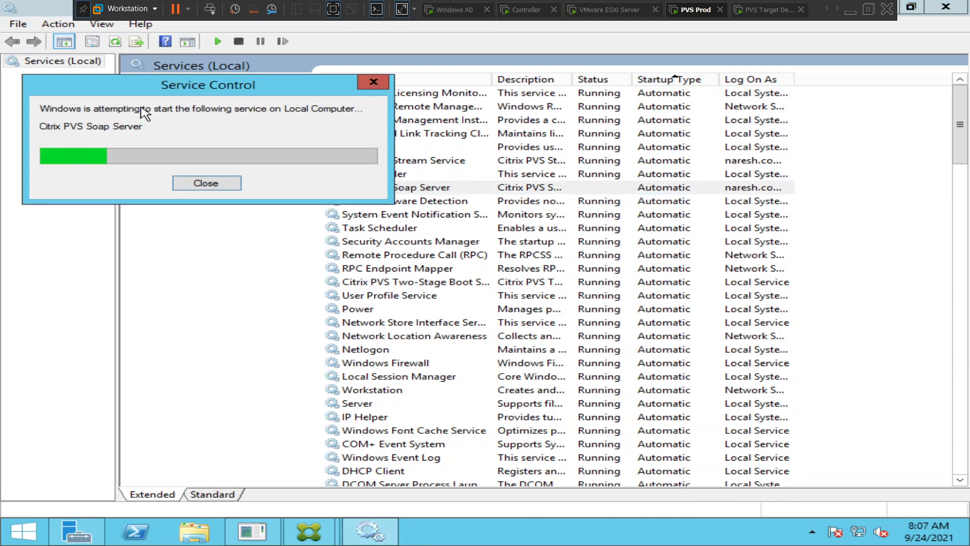
click(206, 182)
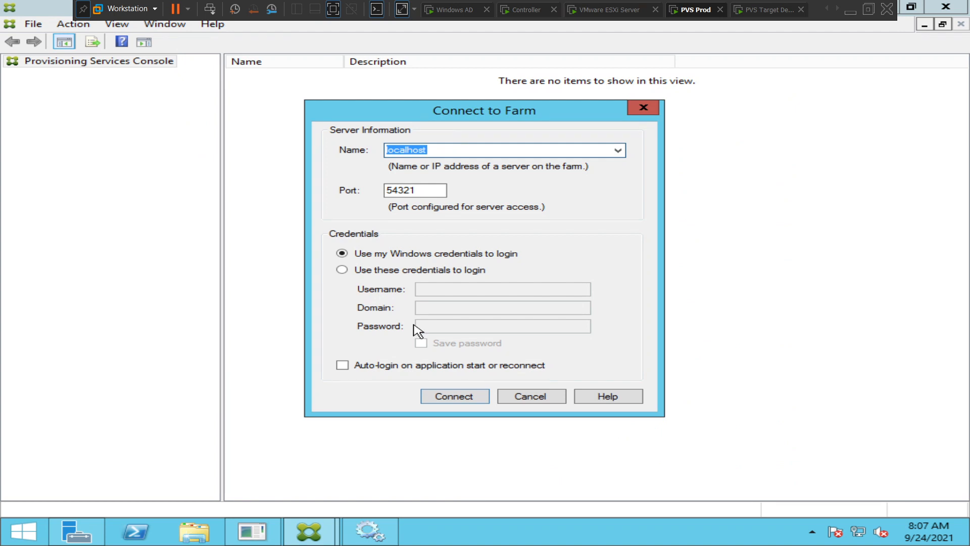
mouse_move(489, 187)
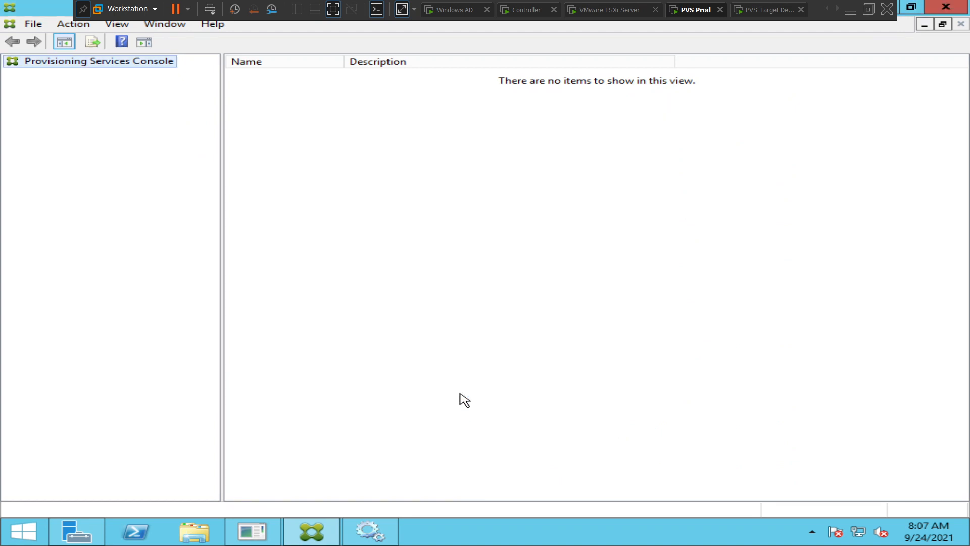
Expand the localhost farm's Sites and Device Collections and list the site's Servers.
click(98, 61)
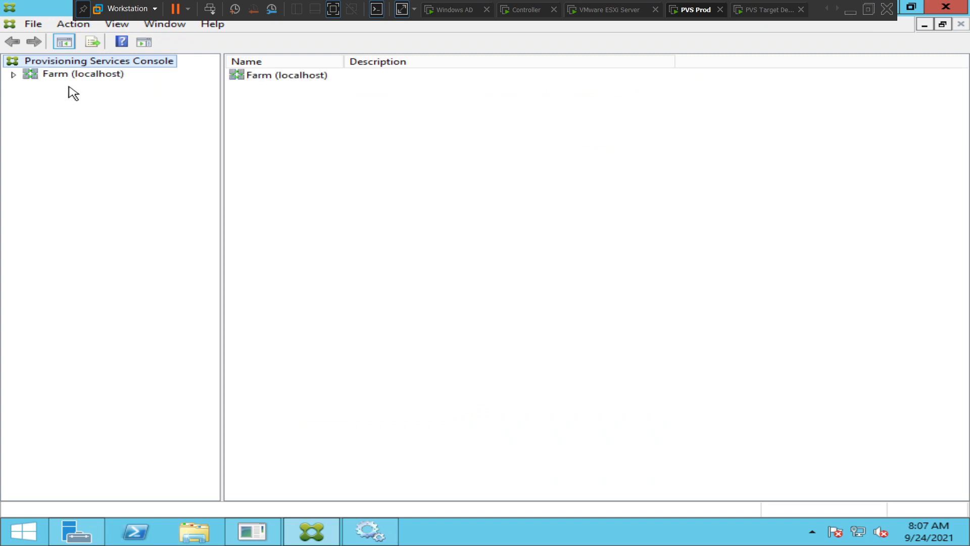
click(12, 74)
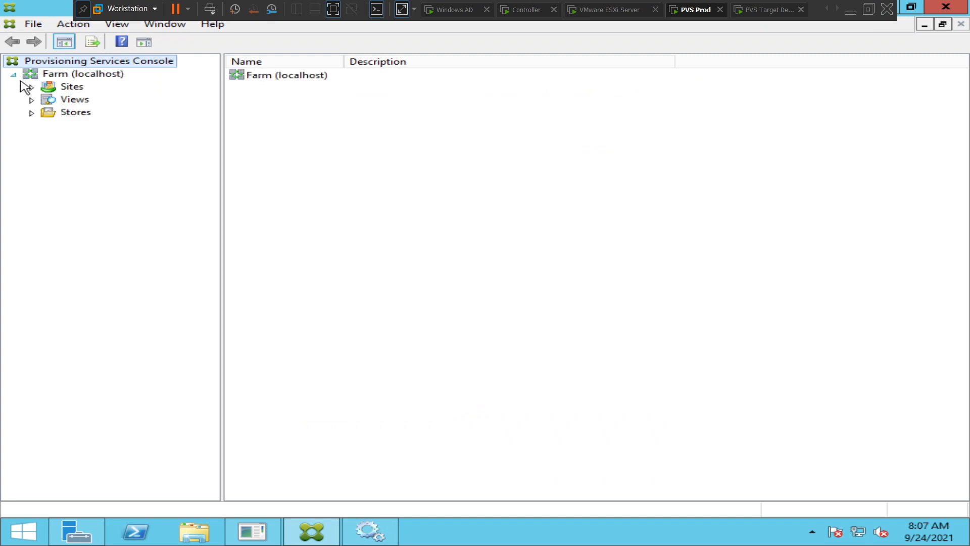
click(31, 86)
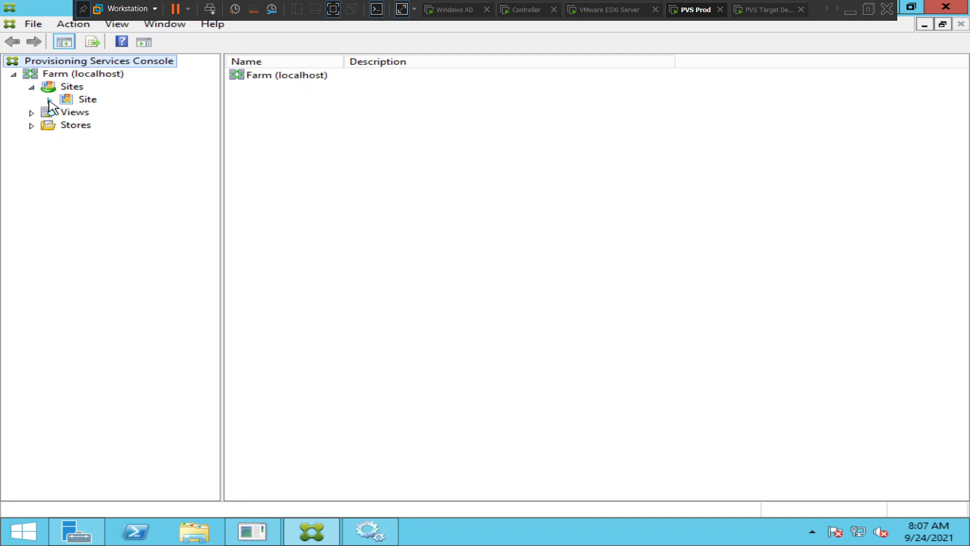
click(29, 99)
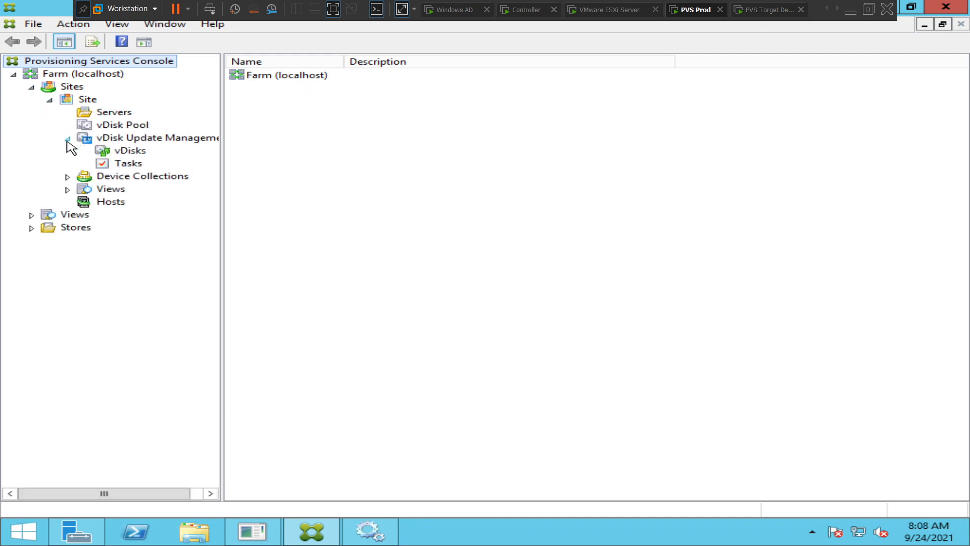
click(67, 176)
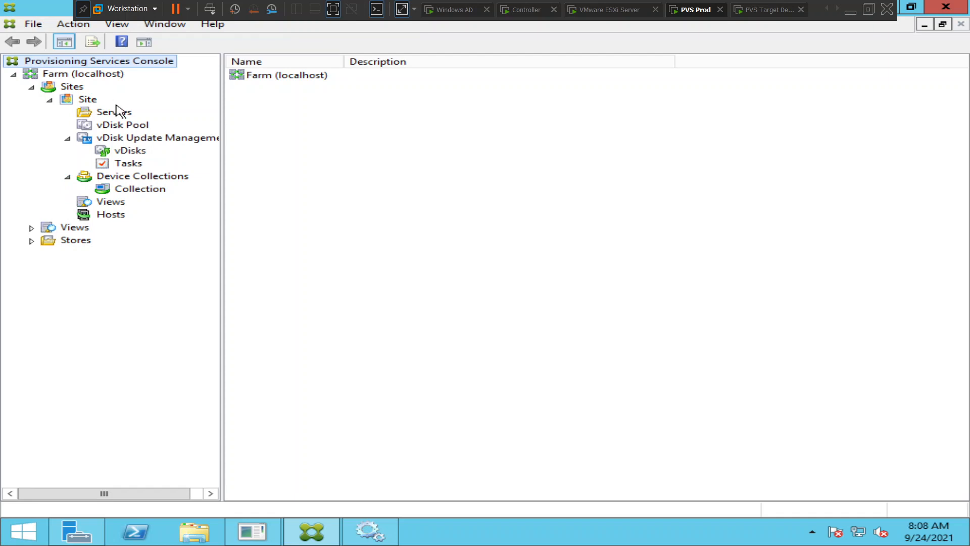
click(113, 112)
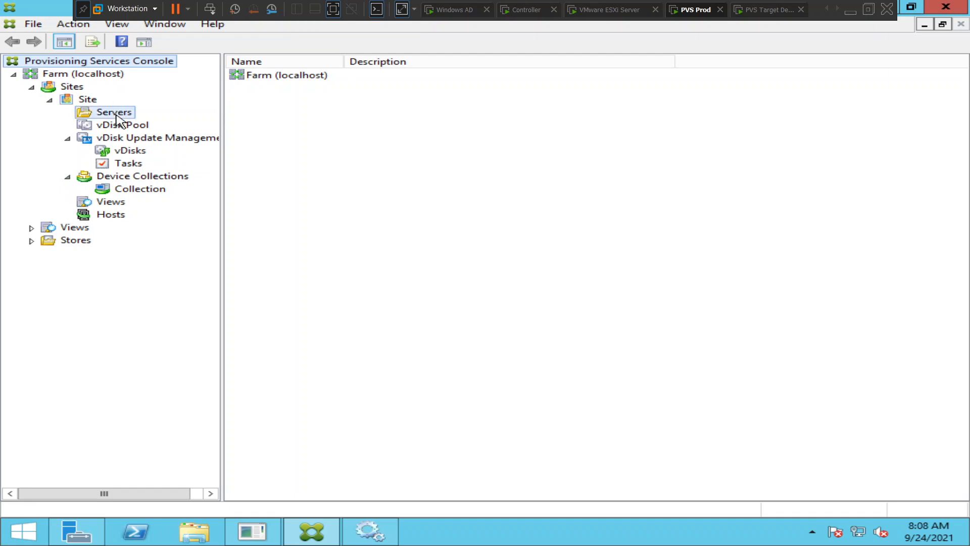
click(114, 112)
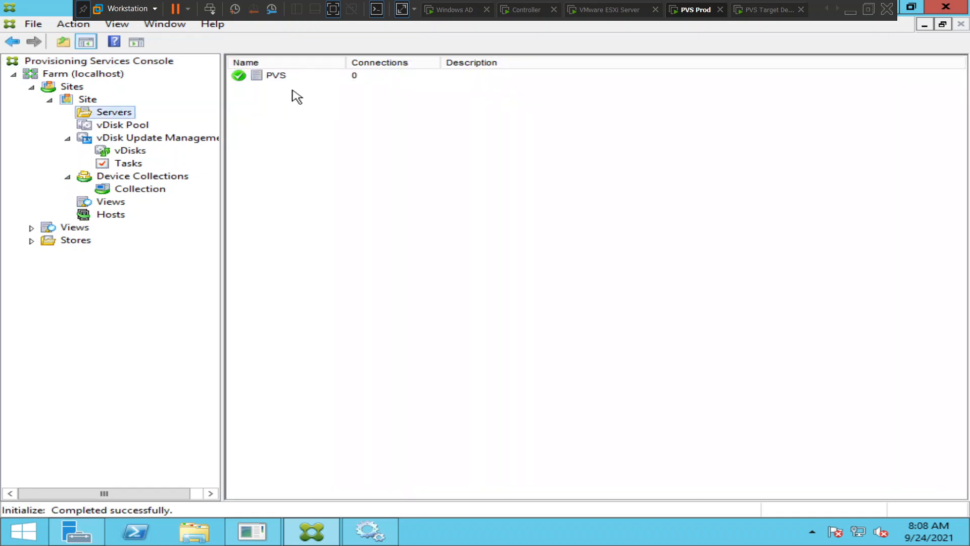
mouse_move(374, 96)
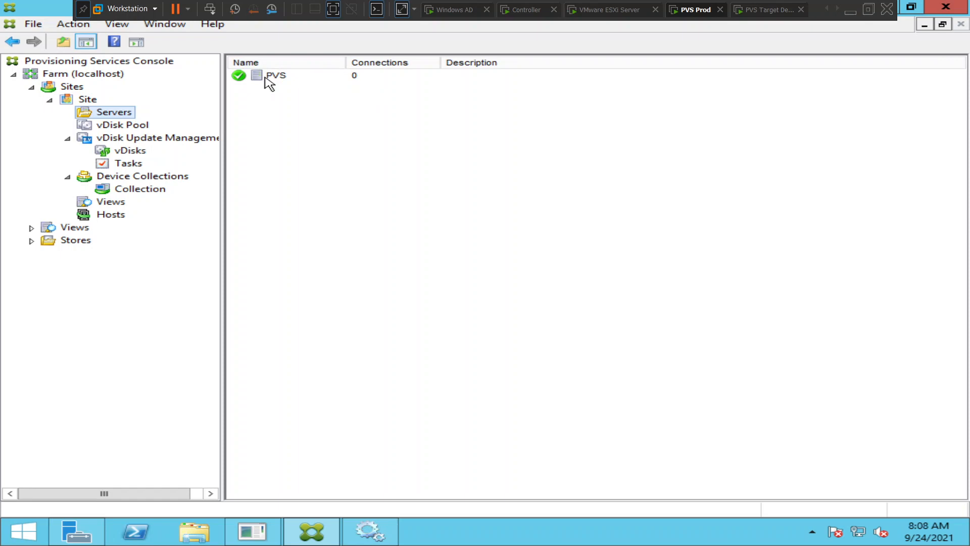
mouse_move(406, 25)
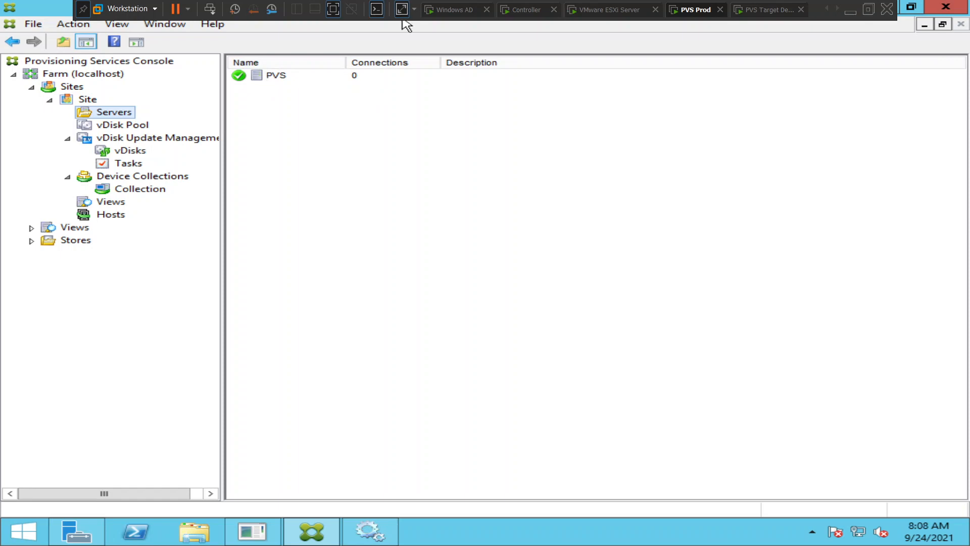
Check the target's timed-out boot, then sort PVS Prod's services by Startup Type.
click(767, 10)
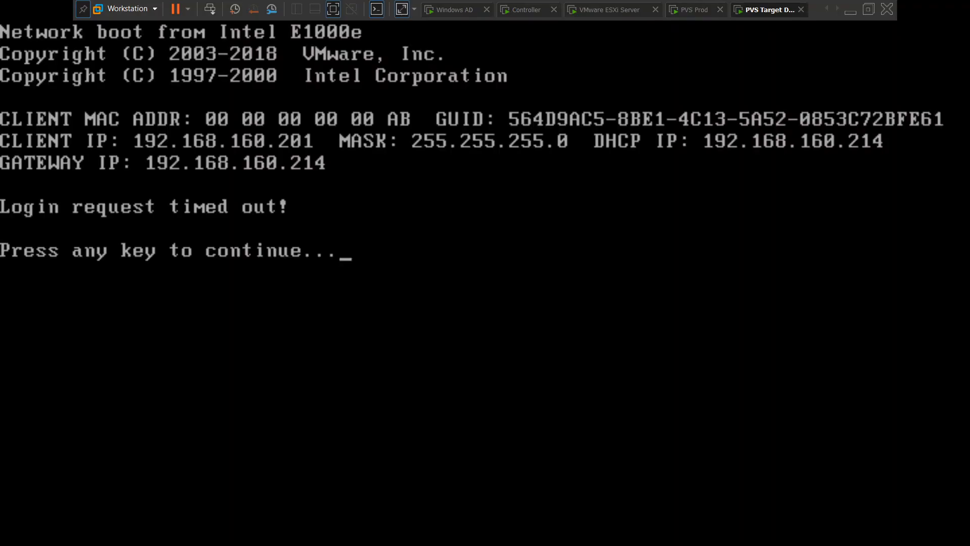
click(693, 9)
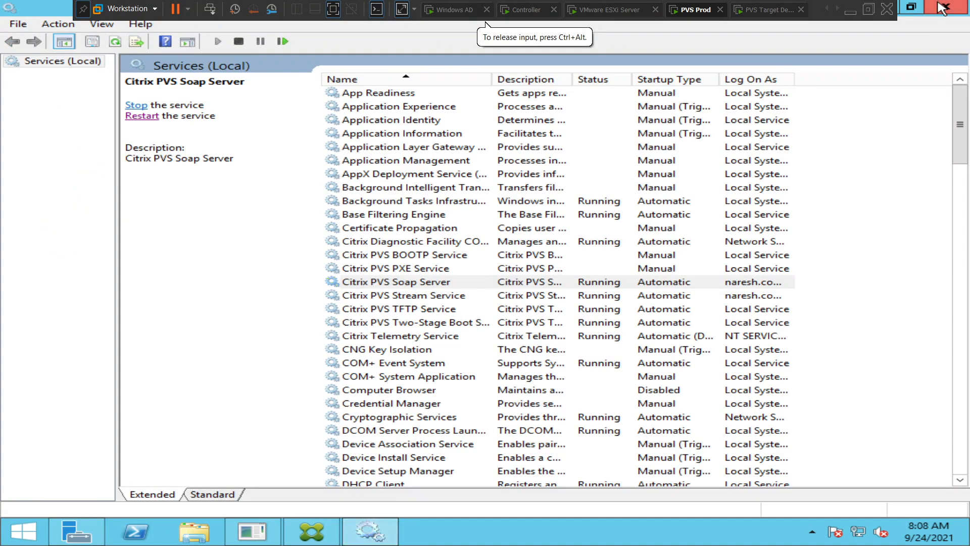
click(671, 79)
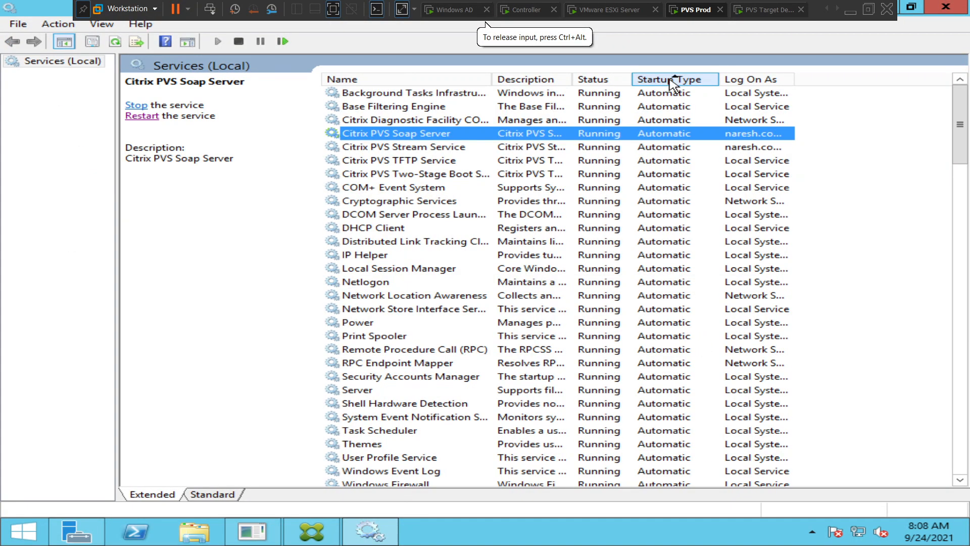
click(665, 79)
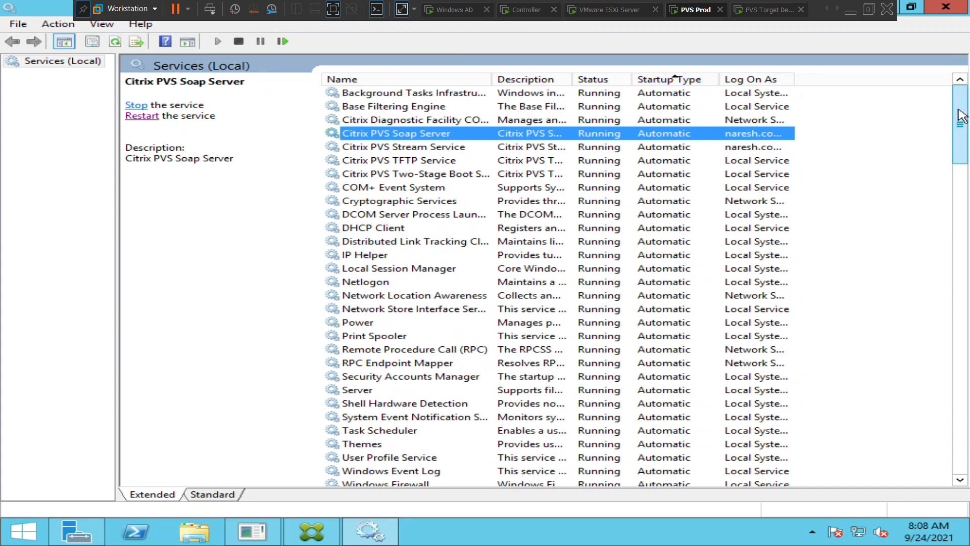
Scroll down through the services list ordered by startup type.
scroll(down, 3)
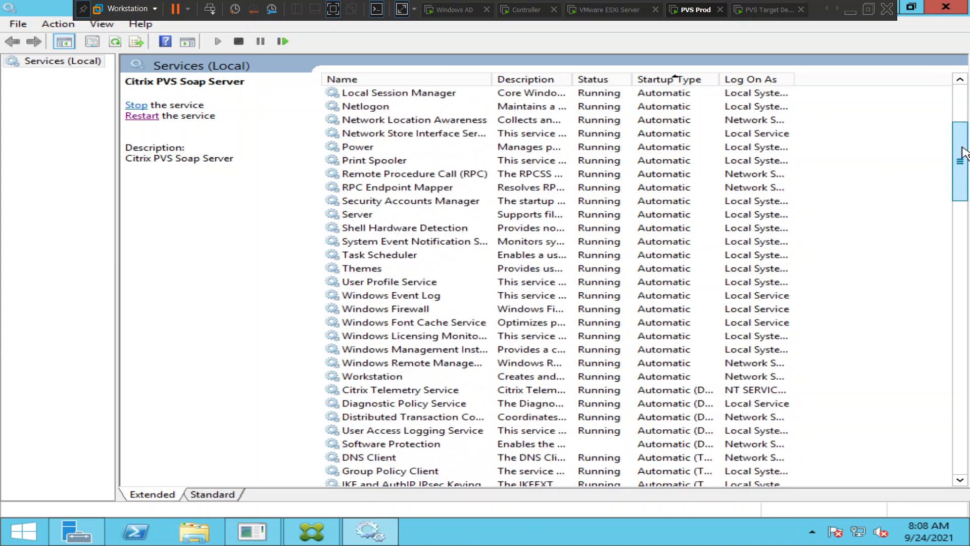
scroll(down, 3)
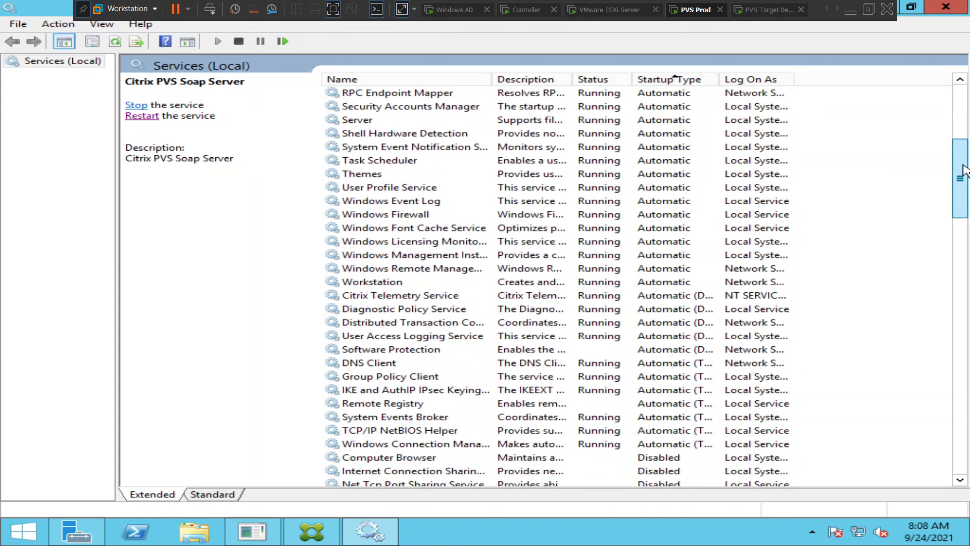
scroll(down, 3)
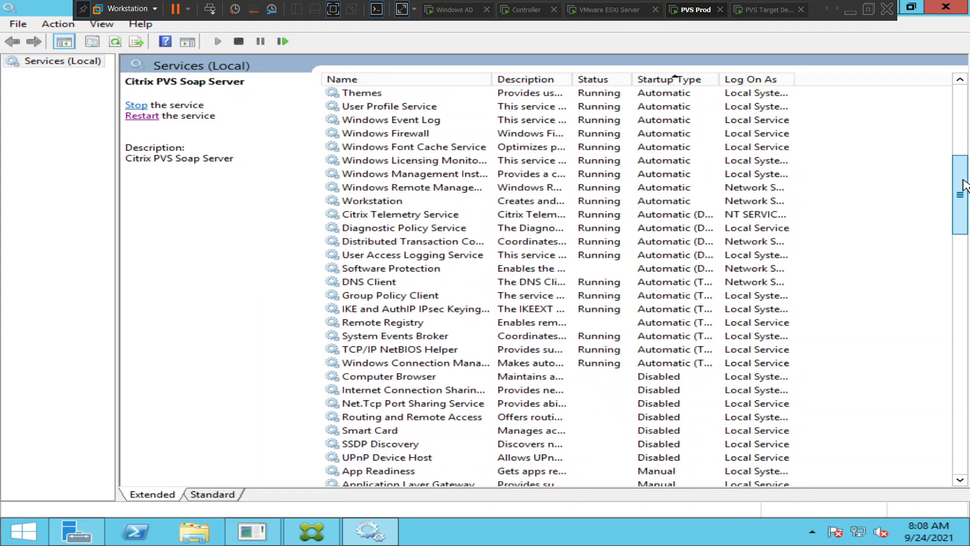
scroll(down, 3)
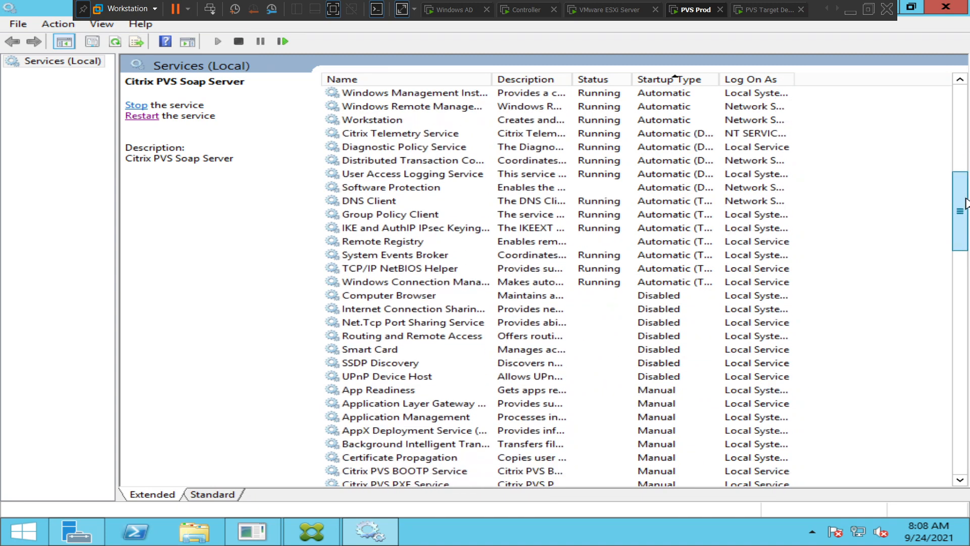
scroll(down, 3)
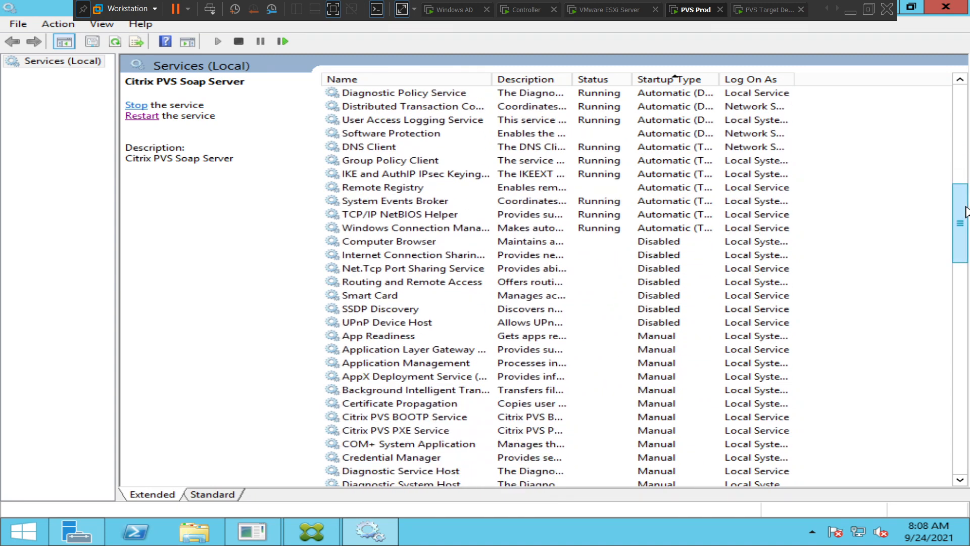
Start the Software Protection service on the PVS Prod server.
click(390, 134)
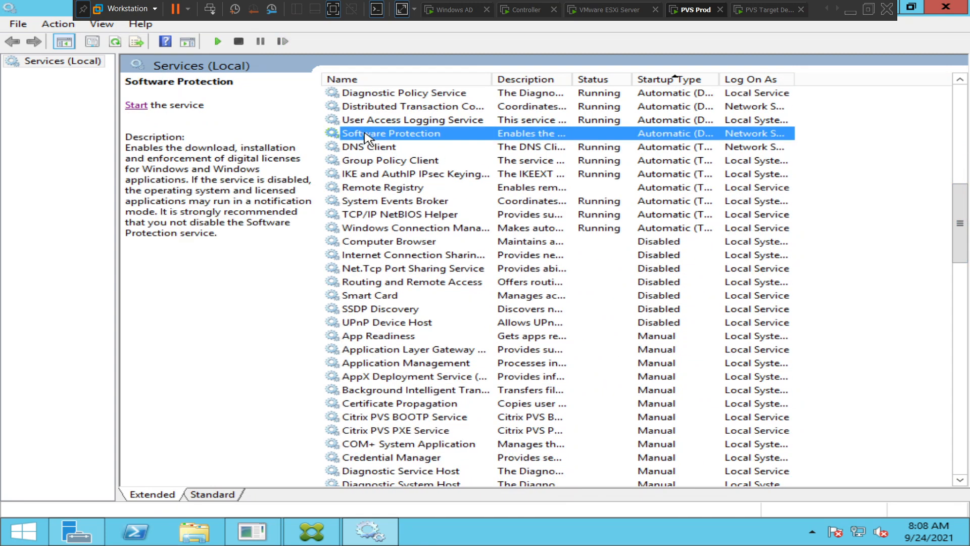
click(136, 104)
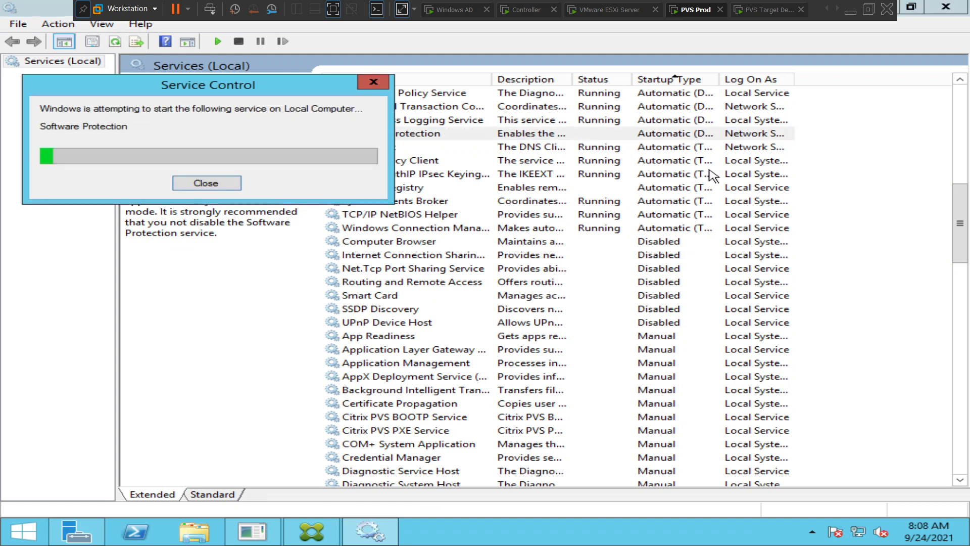
click(206, 183)
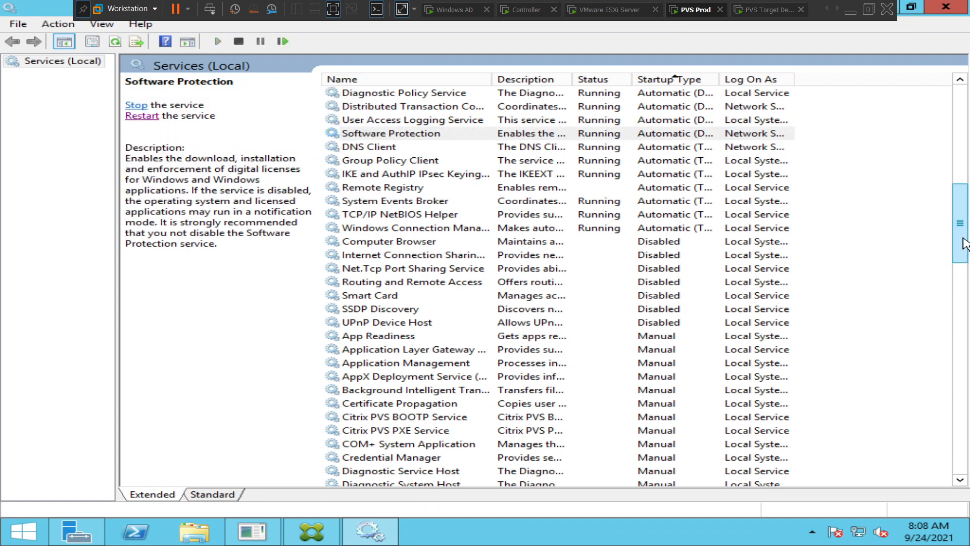
scroll(down, 3)
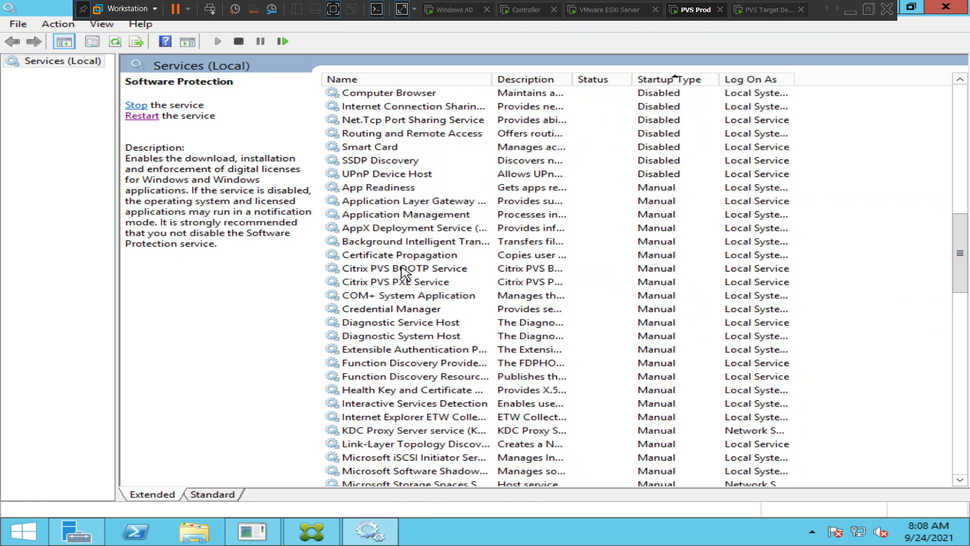
Start the Citrix PVS BOOTP Service on PVS Prod.
click(404, 268)
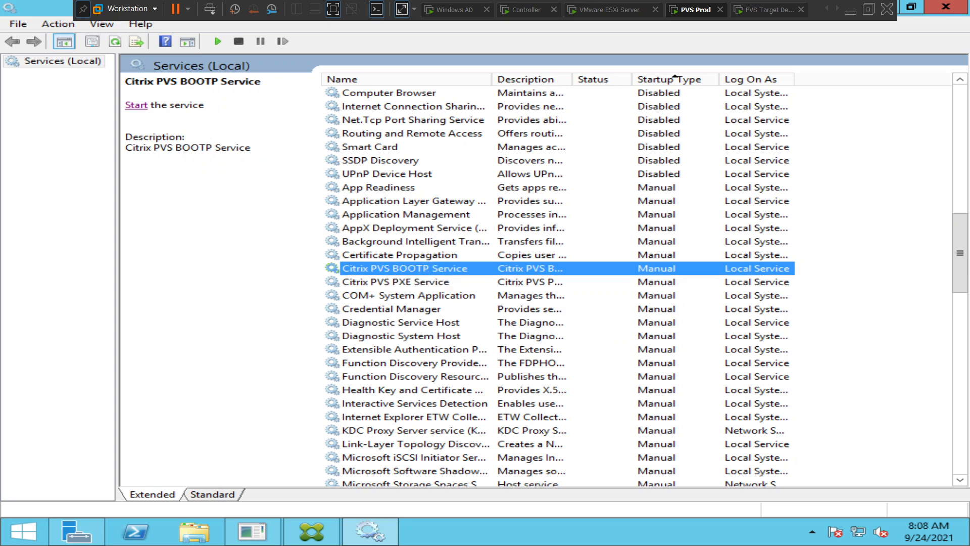
click(136, 104)
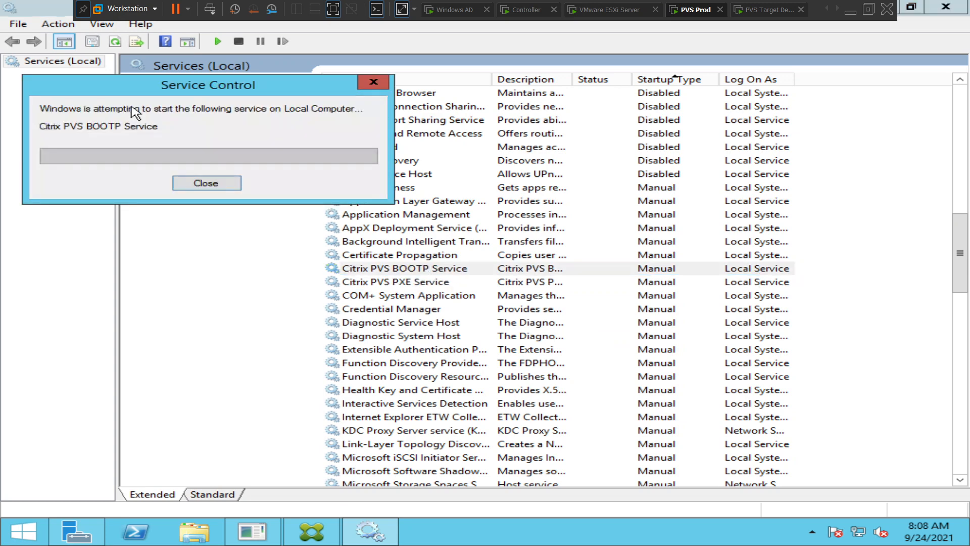
click(206, 183)
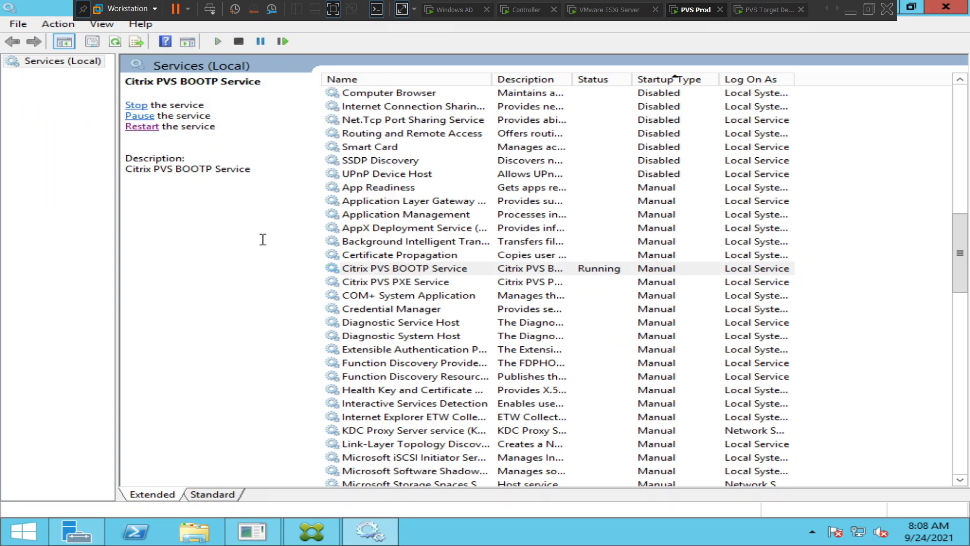
Start the Citrix PVS PXE Service and confirm both services are running.
click(396, 282)
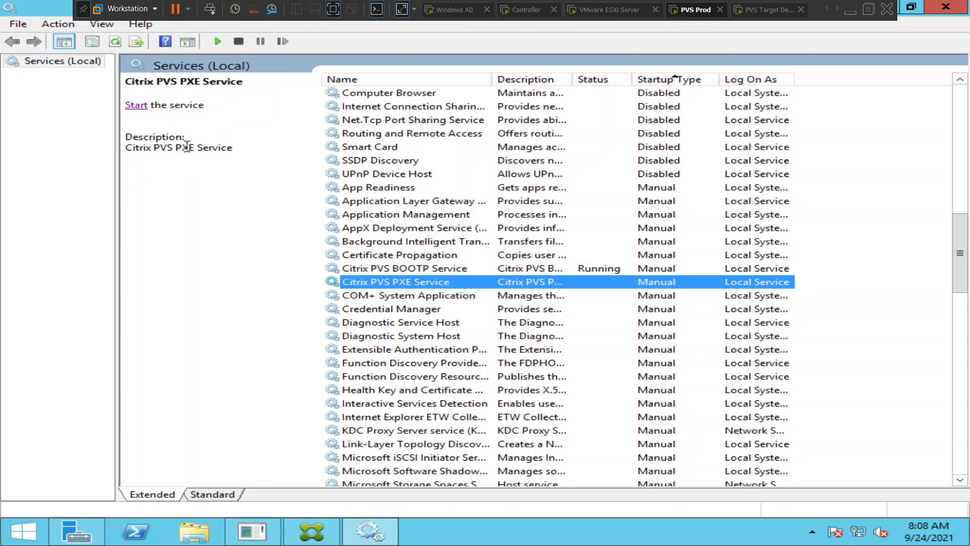
click(136, 104)
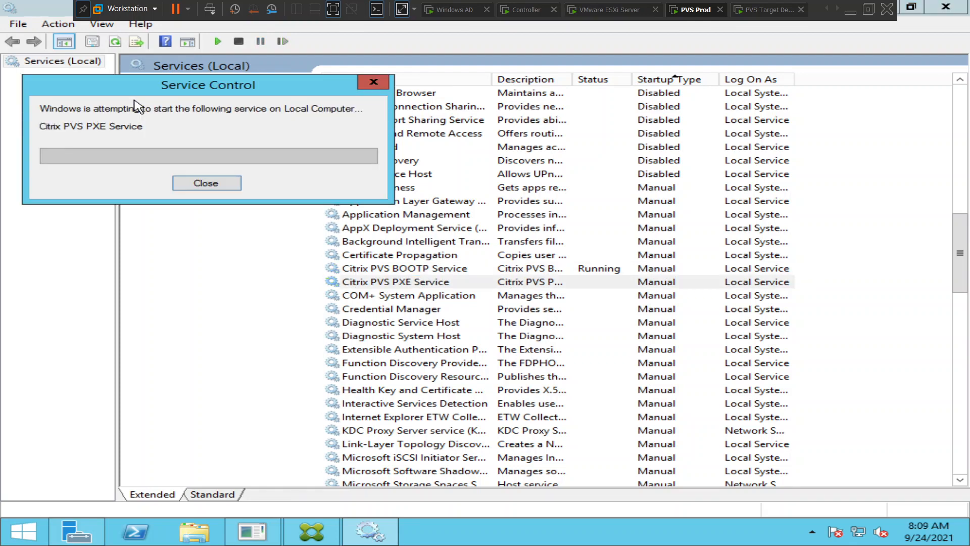
click(206, 183)
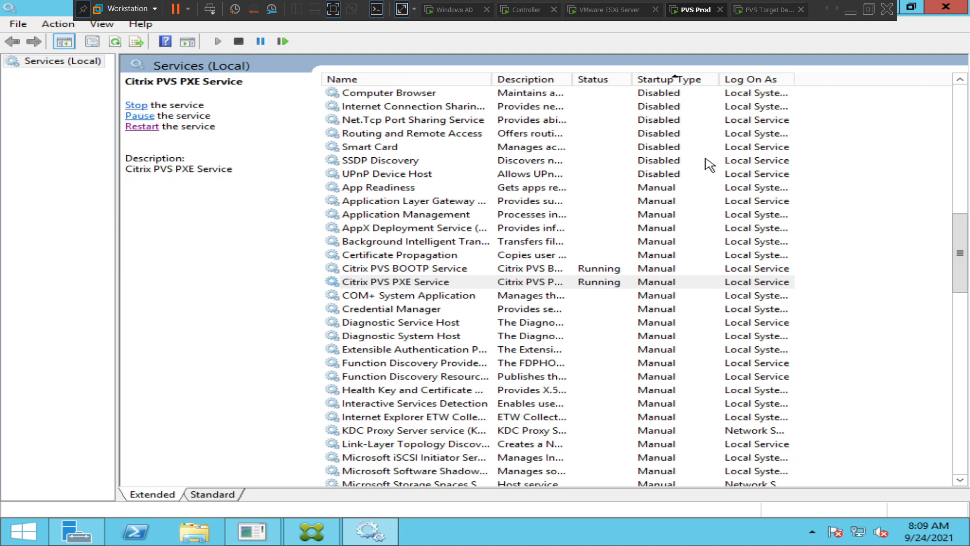
scroll(down, 3)
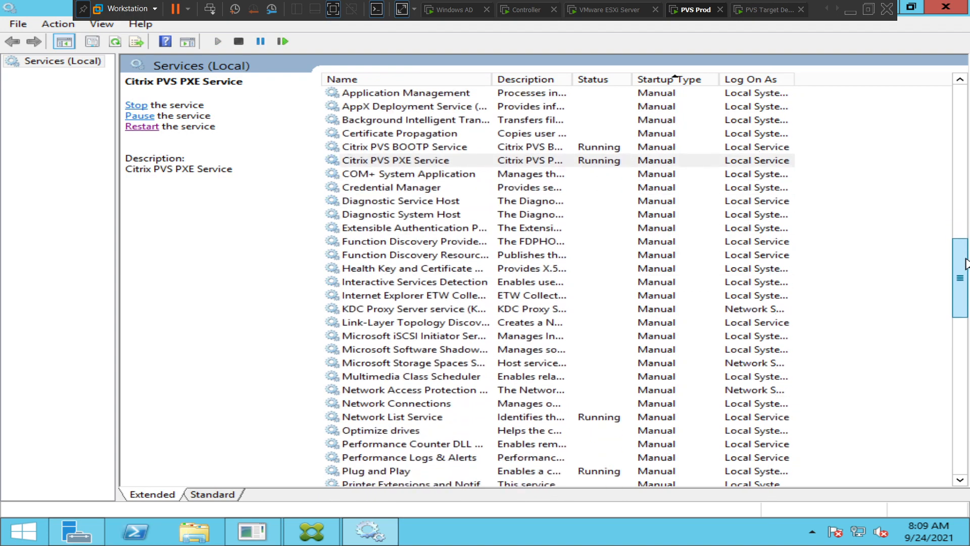
scroll(down, 3)
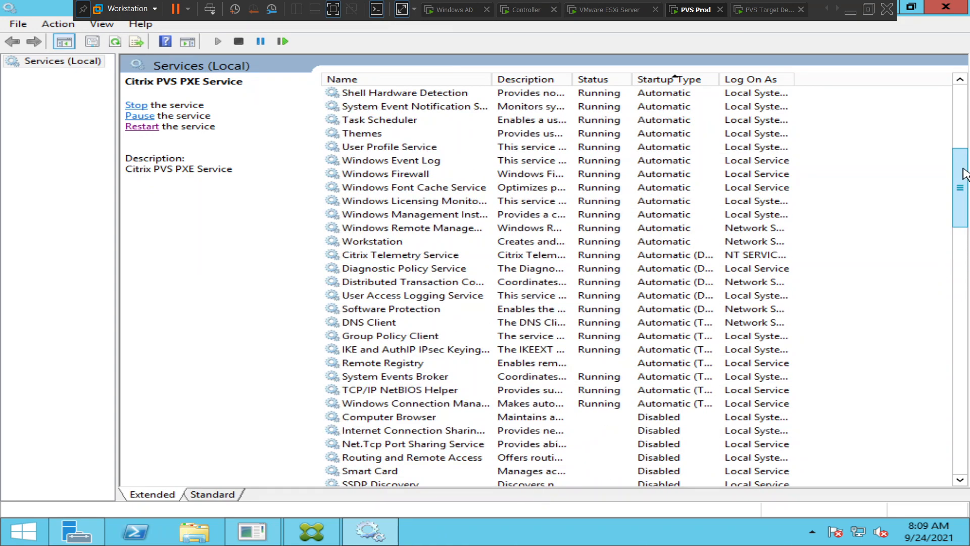
scroll(up, 3)
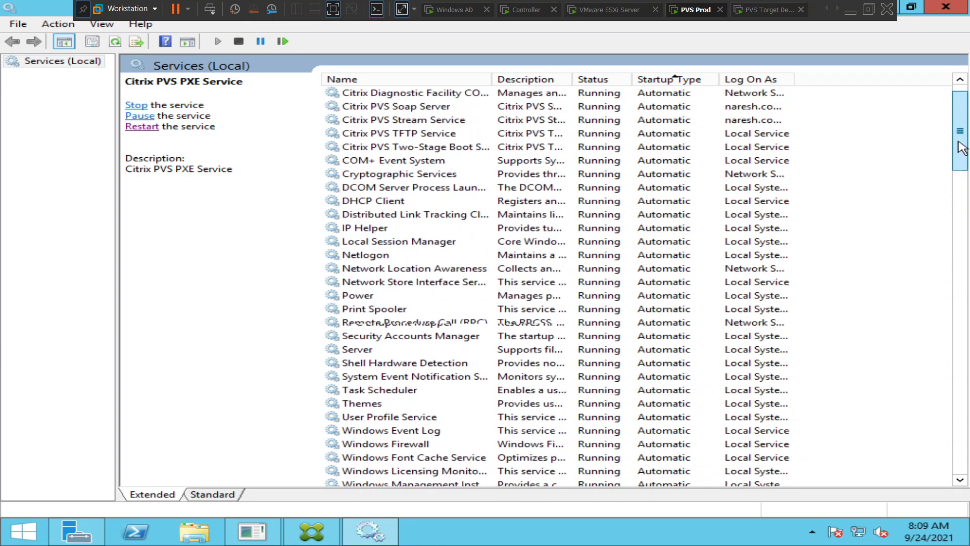
scroll(up, 3)
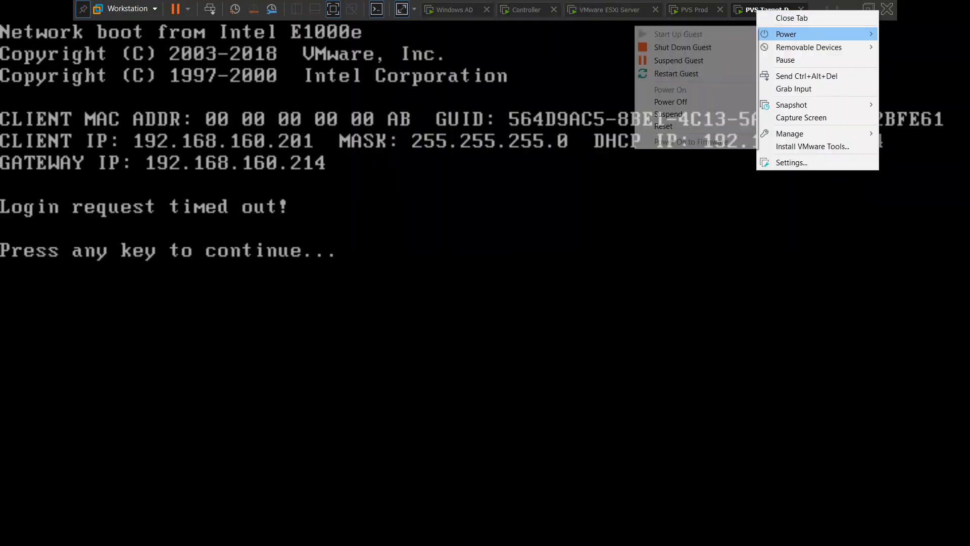
Reset the PVS Target Device so it network-boots, then return to PVS Prod.
click(663, 127)
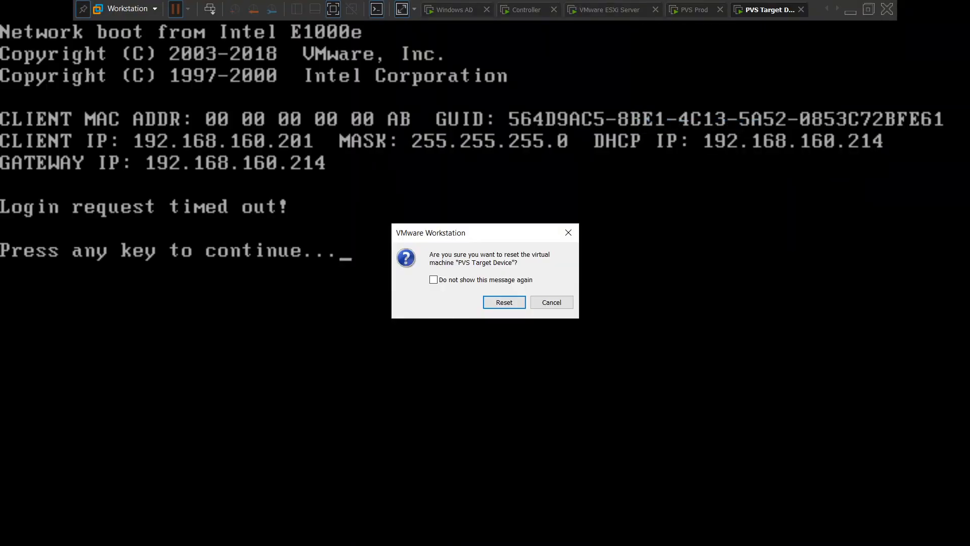
click(503, 302)
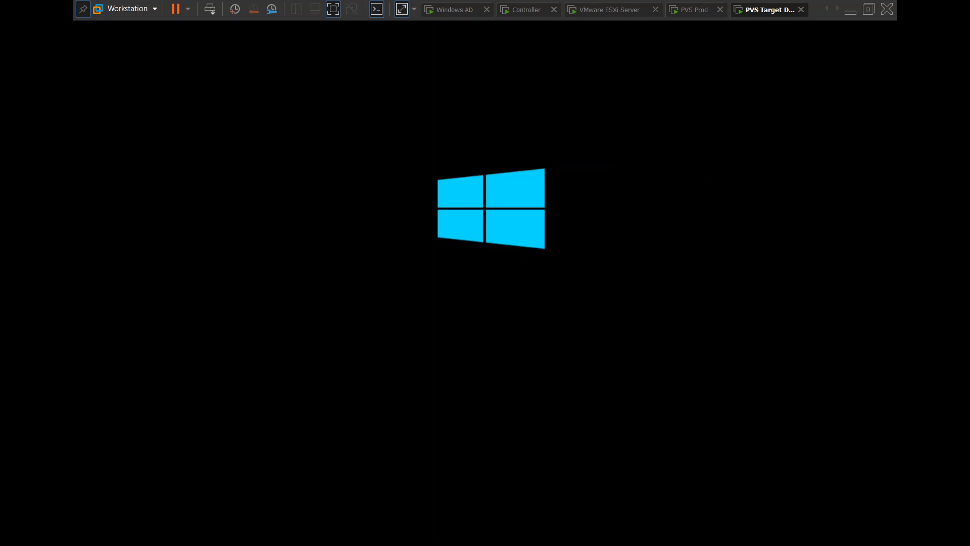
click(693, 9)
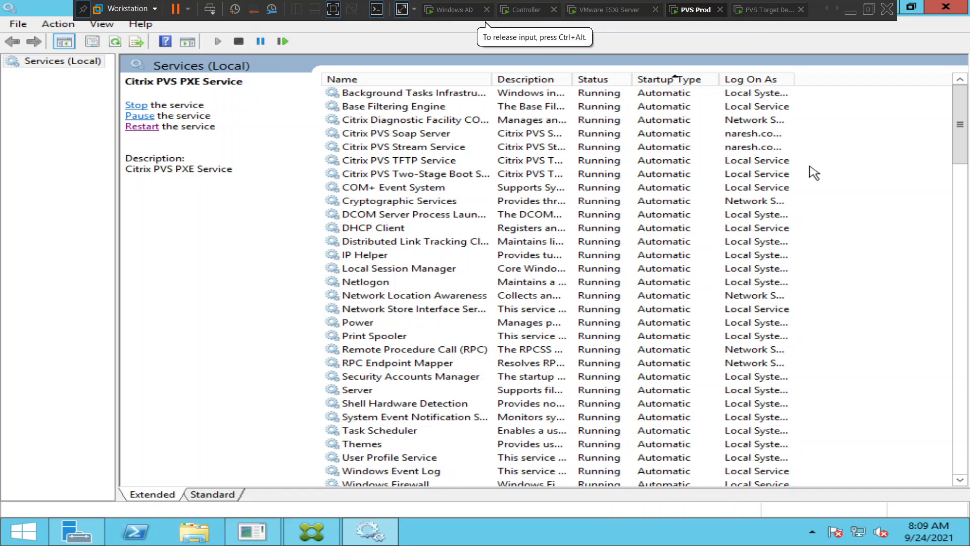
scroll(down, 3)
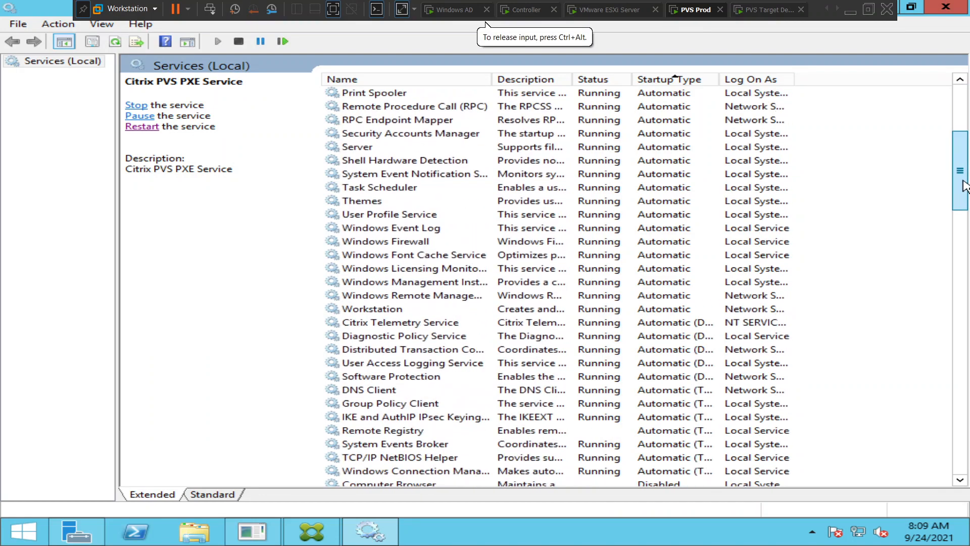
scroll(down, 3)
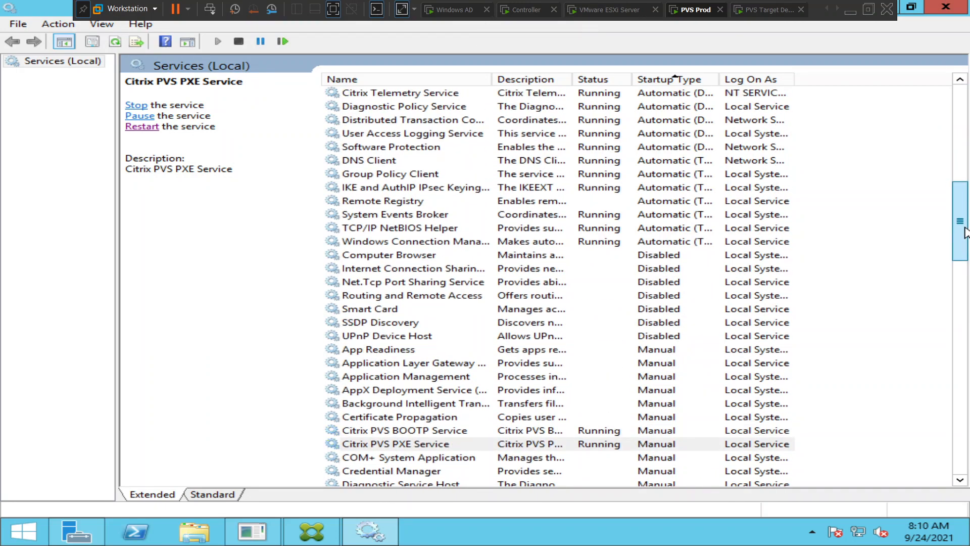
scroll(down, 3)
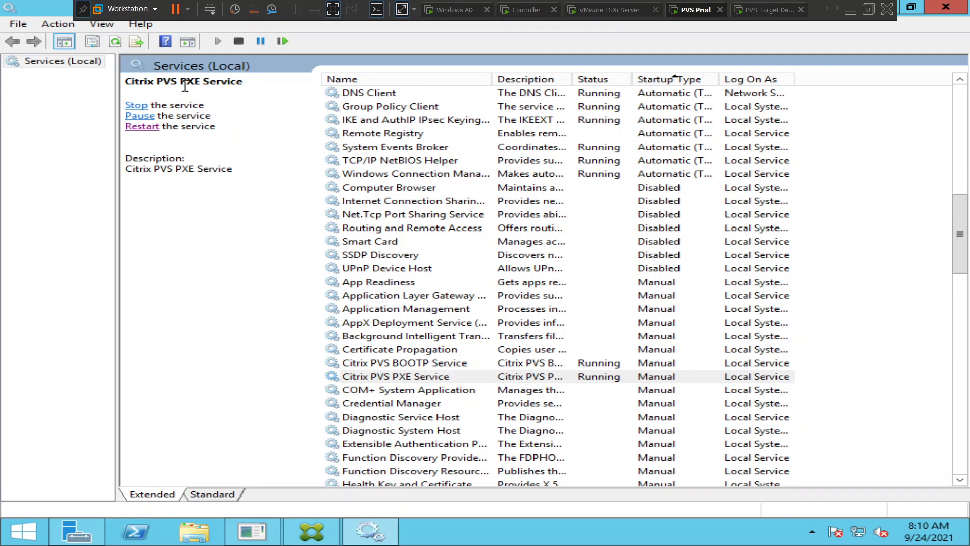
mouse_move(390, 373)
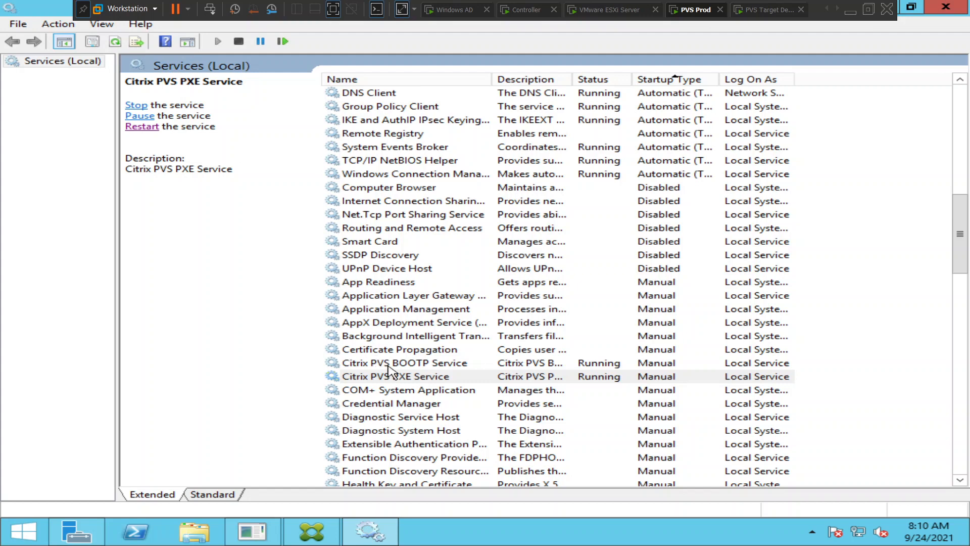
click(402, 363)
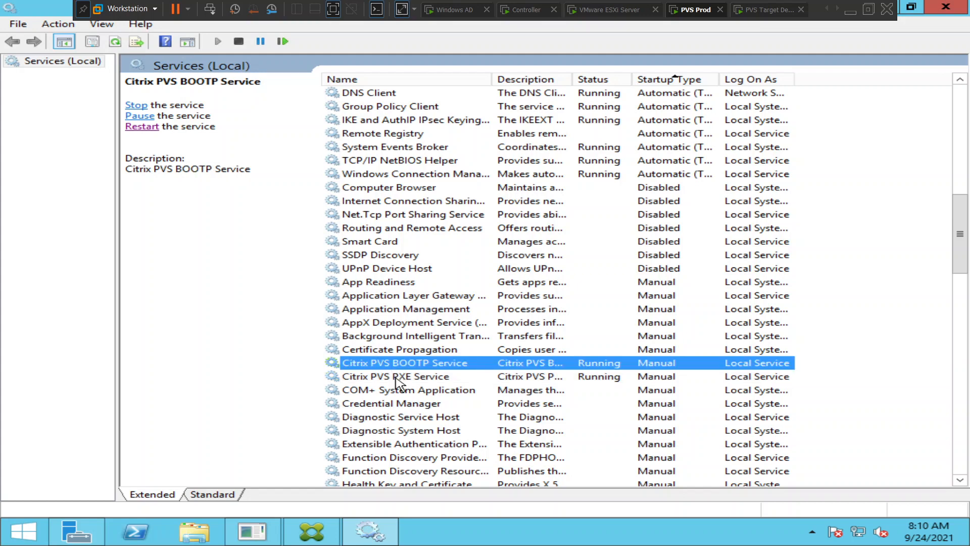
click(396, 376)
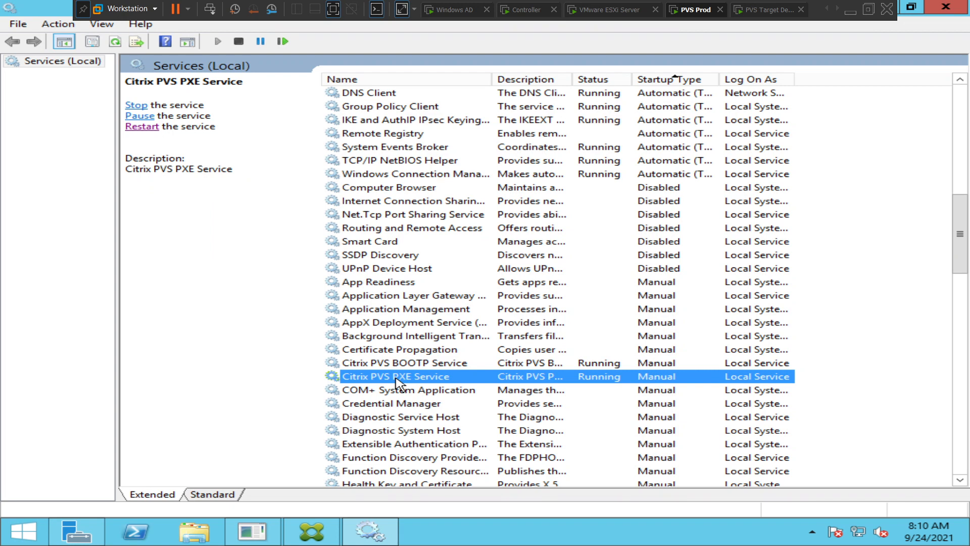
mouse_move(729, 26)
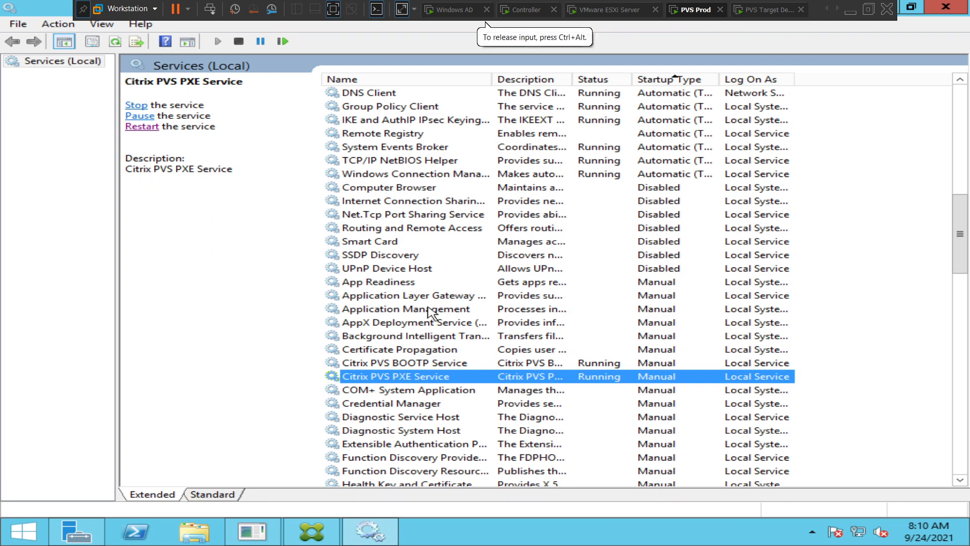
mouse_move(696, 9)
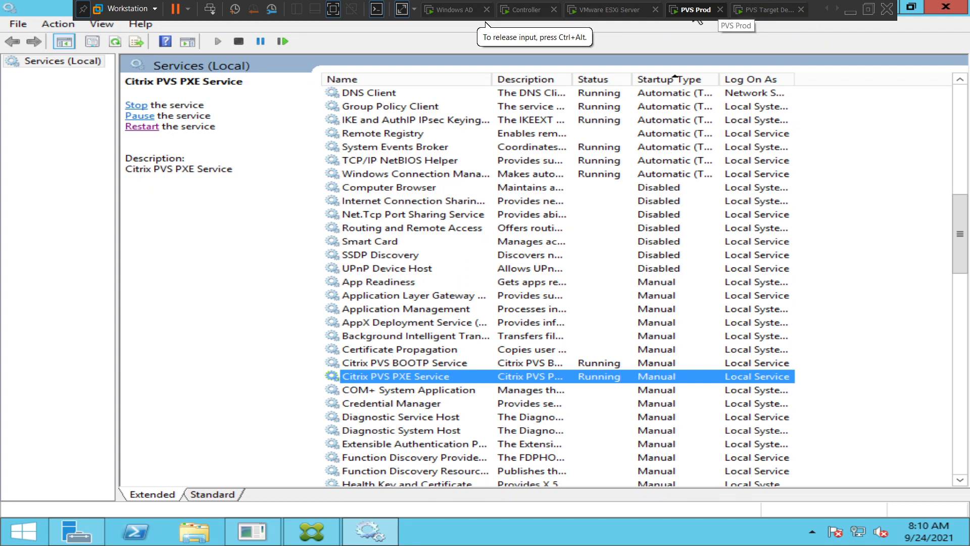
click(767, 9)
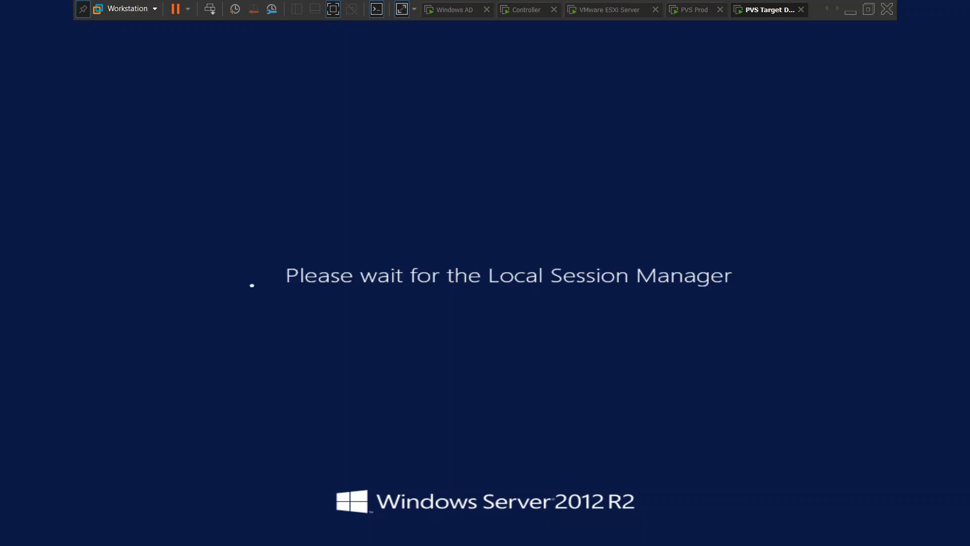
mouse_move(614, 26)
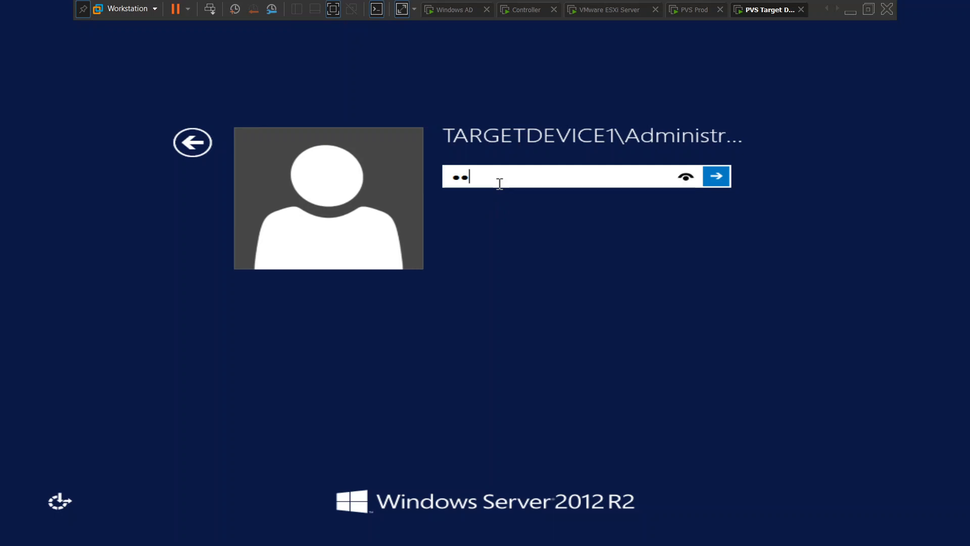
Sign in to Windows Server 2012 R2 on the target as Administrator.
text(password)
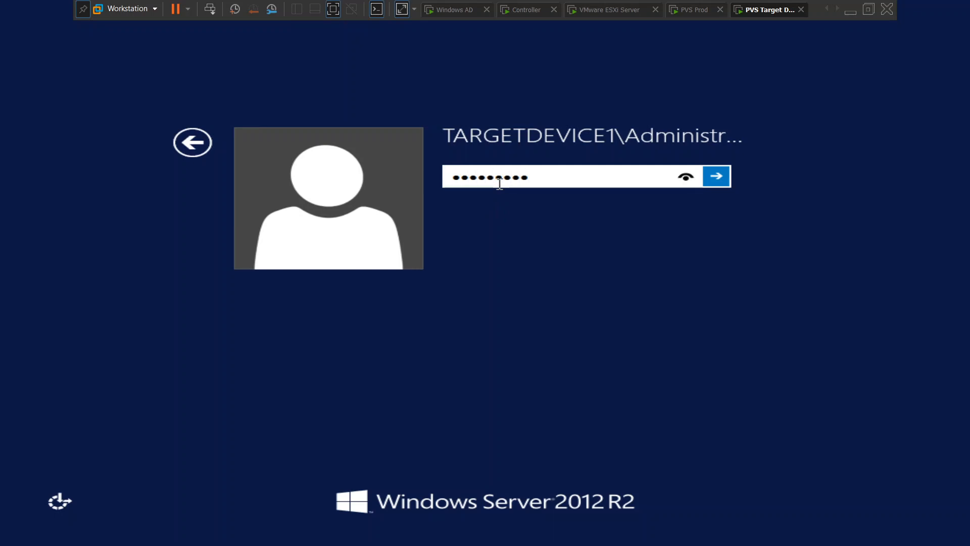
text(•)
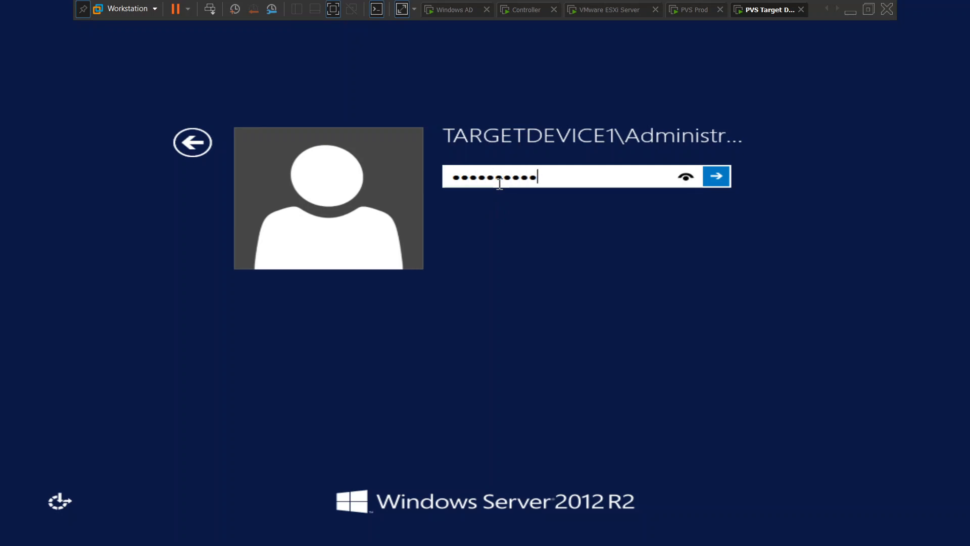
click(716, 176)
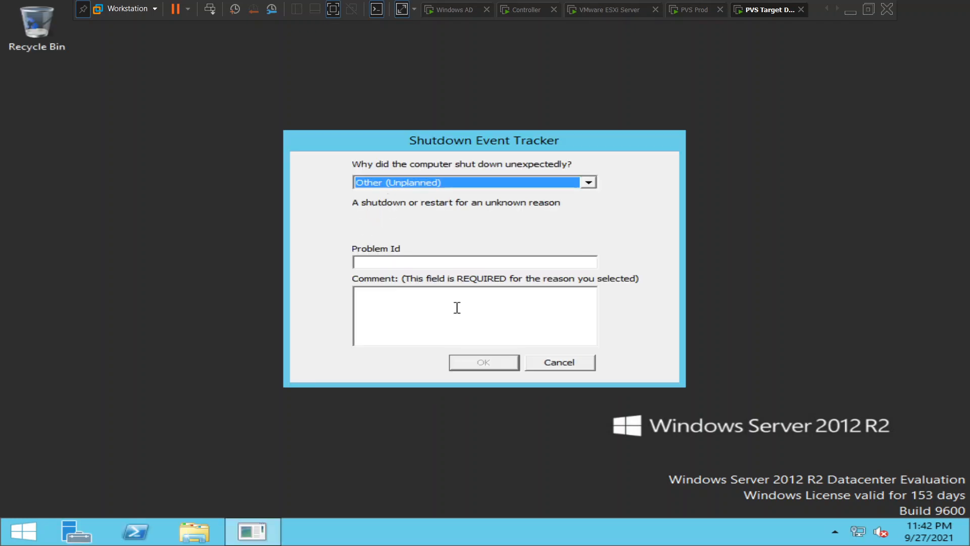
Cancel the Shutdown Event Tracker prompt and launch Server Manager from the taskbar.
click(558, 362)
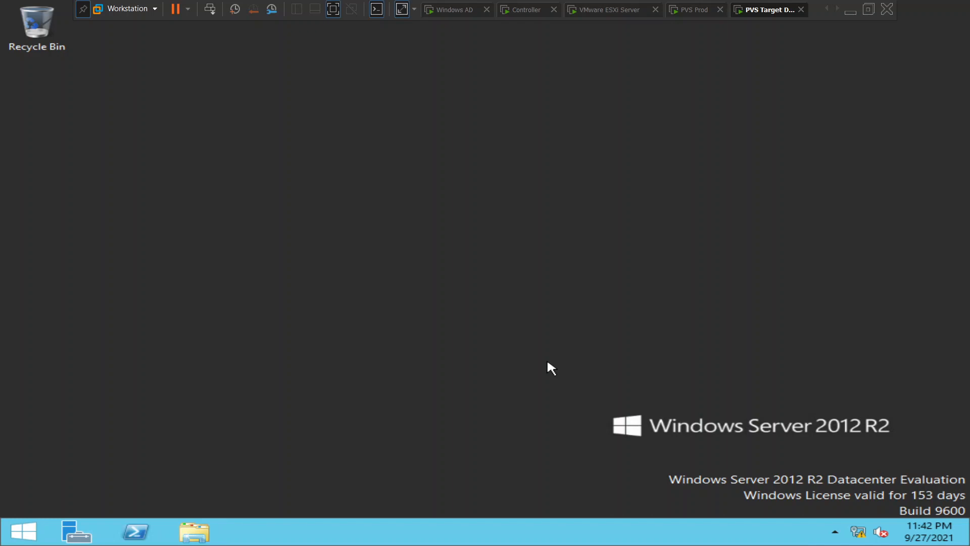
click(77, 530)
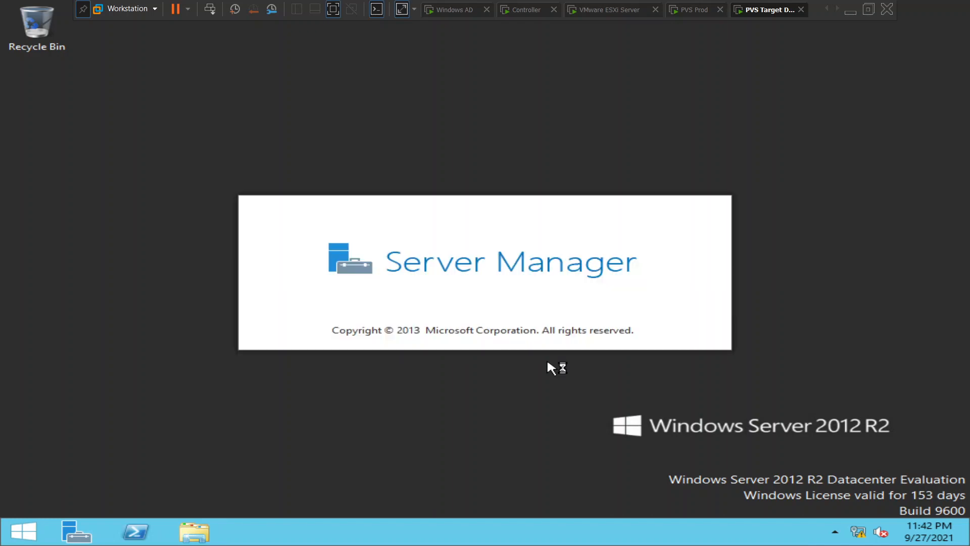